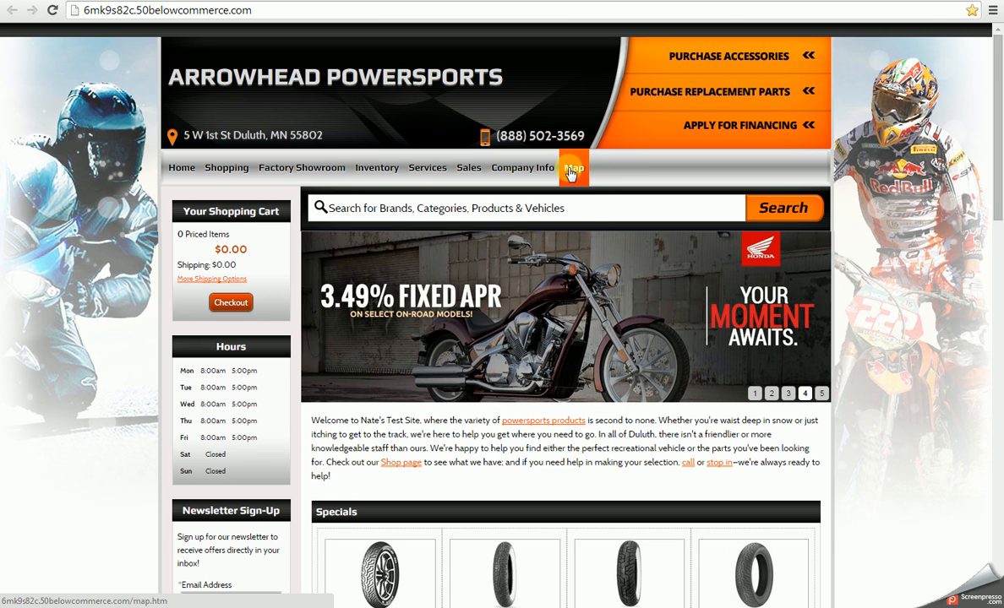
Expand Site Content, open Edit Navigation, and scroll through the menu links and their children.
click(377, 167)
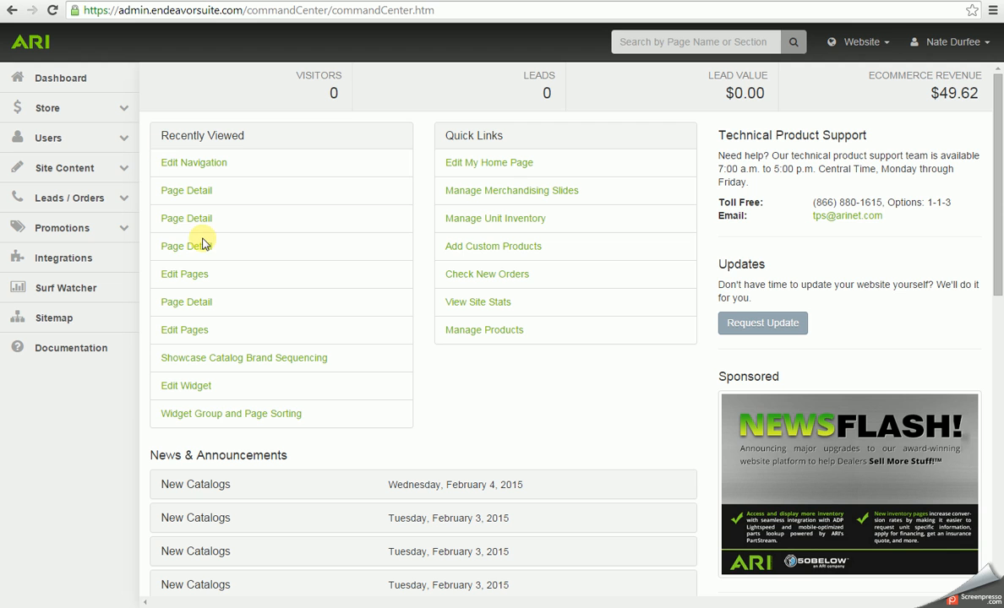
mouse_move(169, 246)
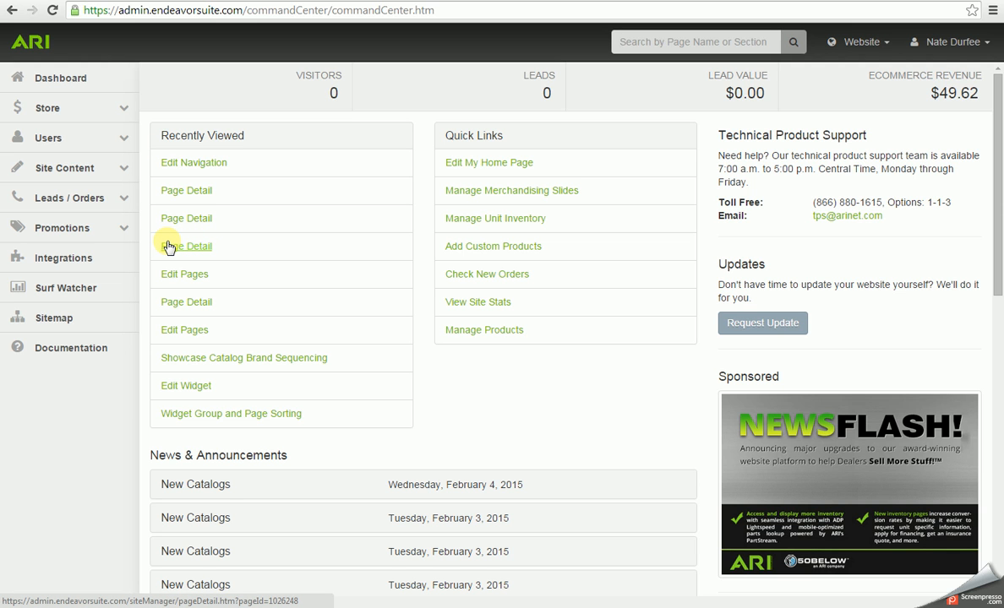
click(65, 168)
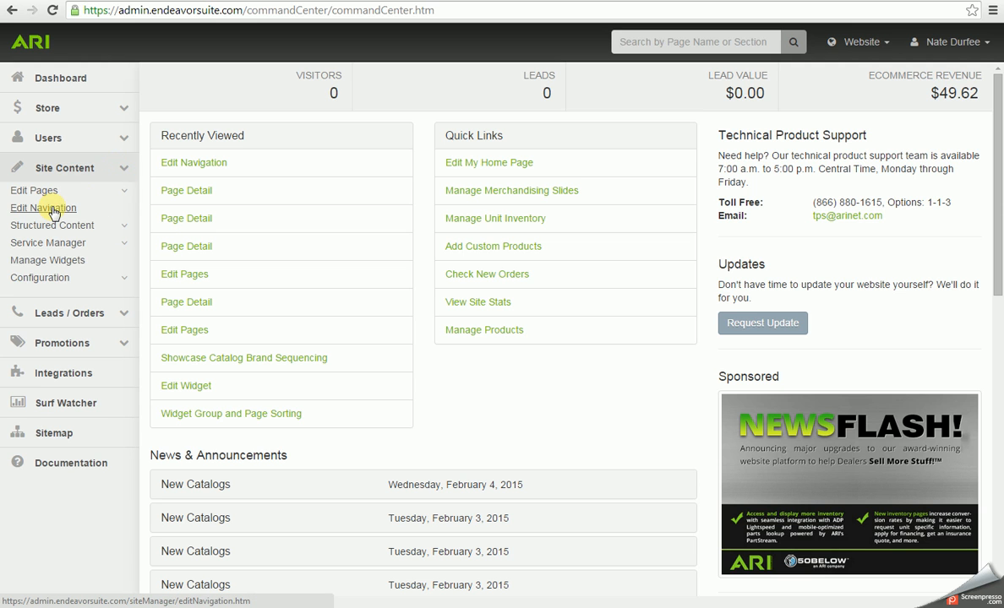
click(43, 207)
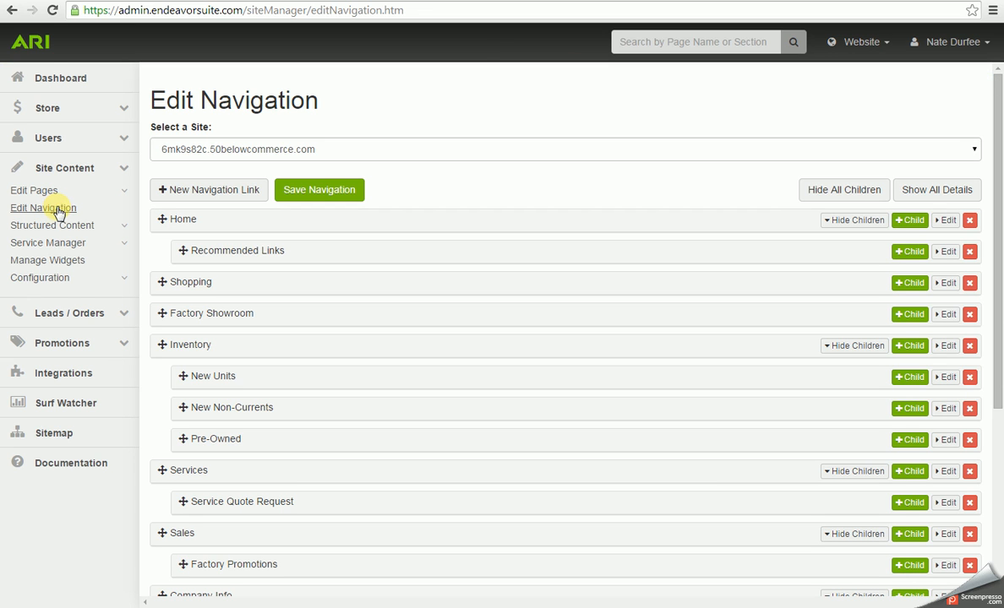
mouse_move(478, 245)
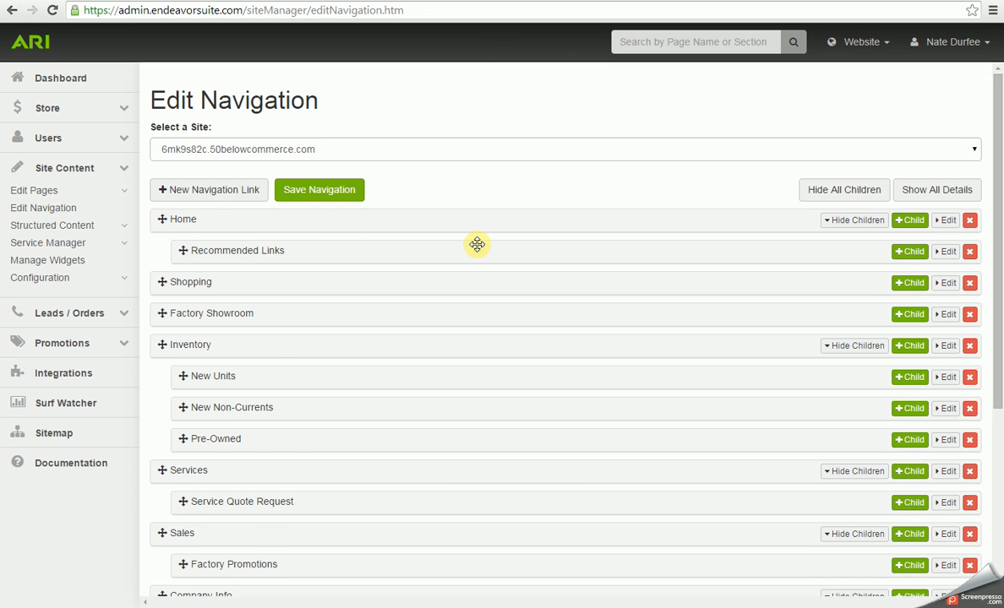
scroll(down, 3)
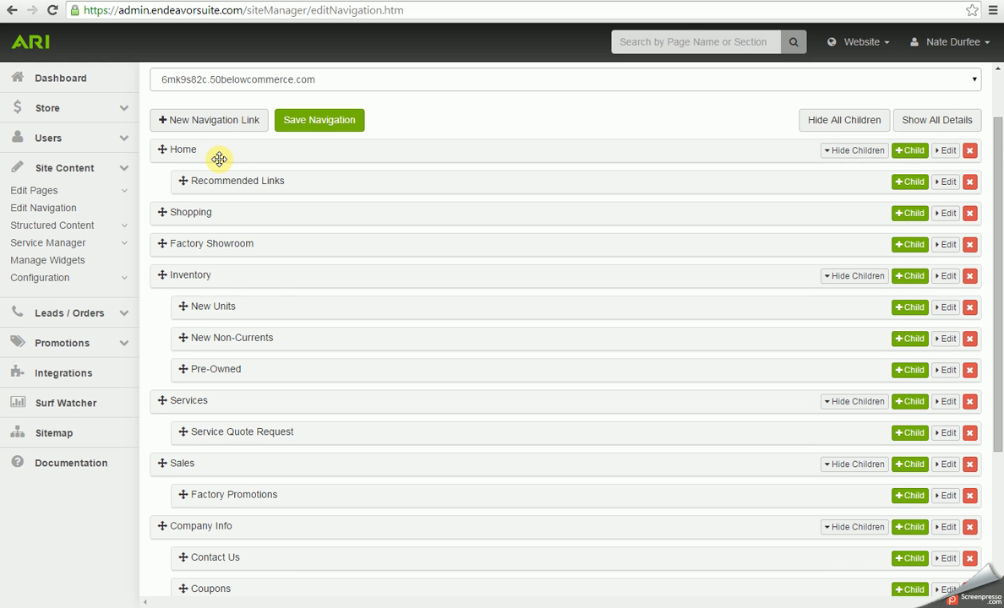
scroll(down, 3)
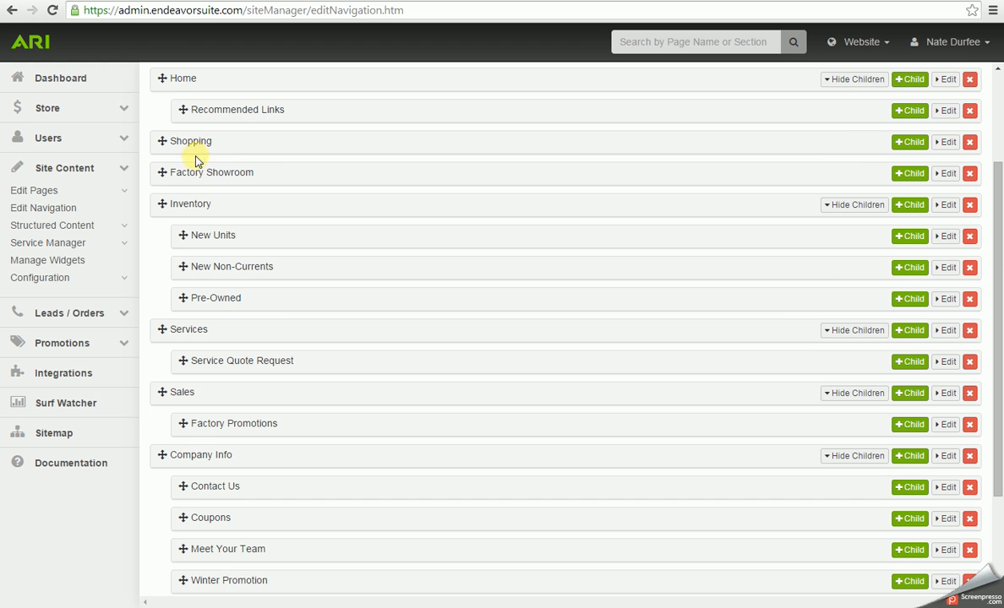
scroll(down, 3)
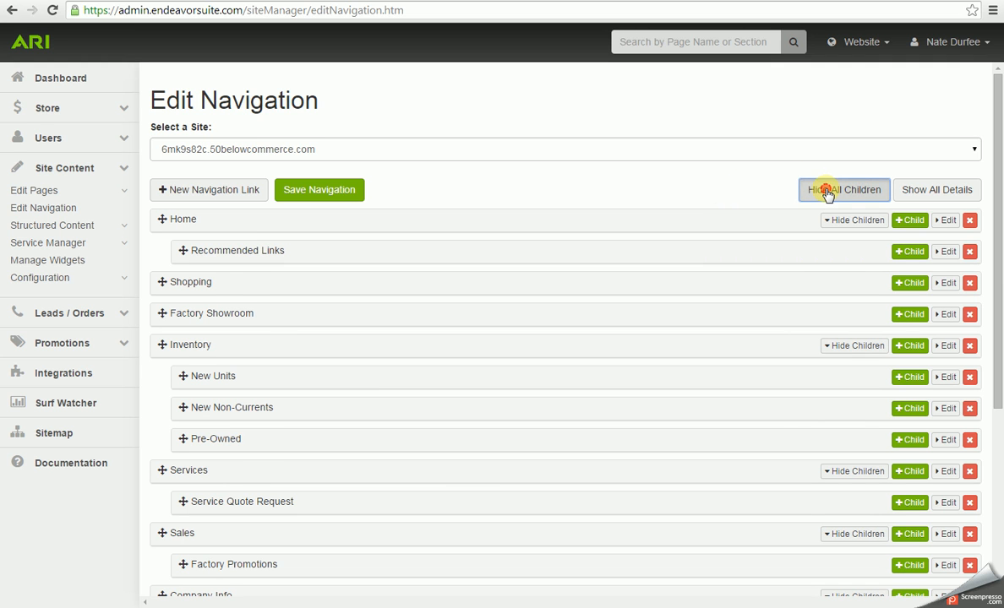
Hide all child links, place Sales right below Shopping, and save the navigation.
click(842, 189)
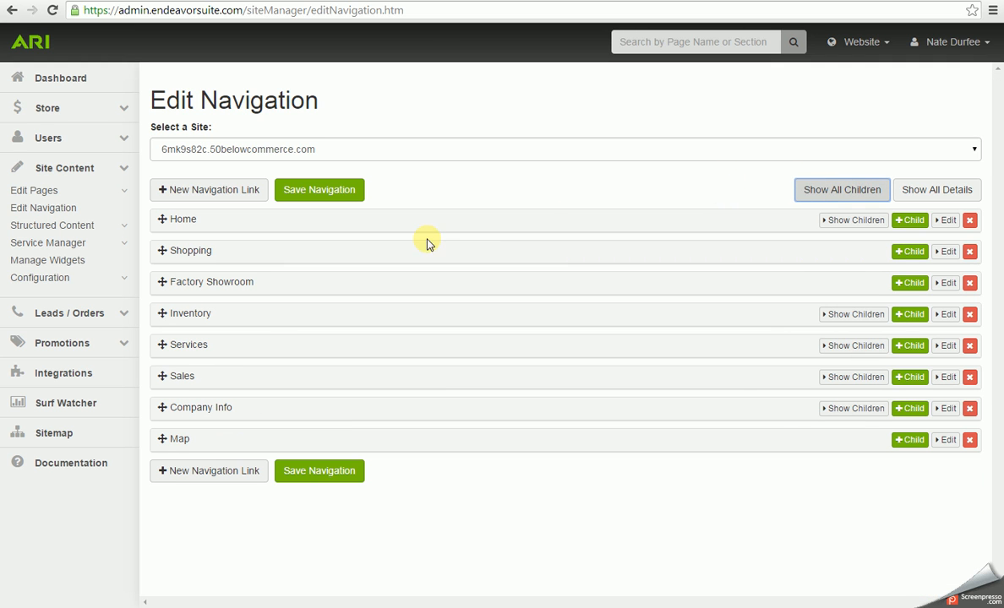
mouse_move(217, 304)
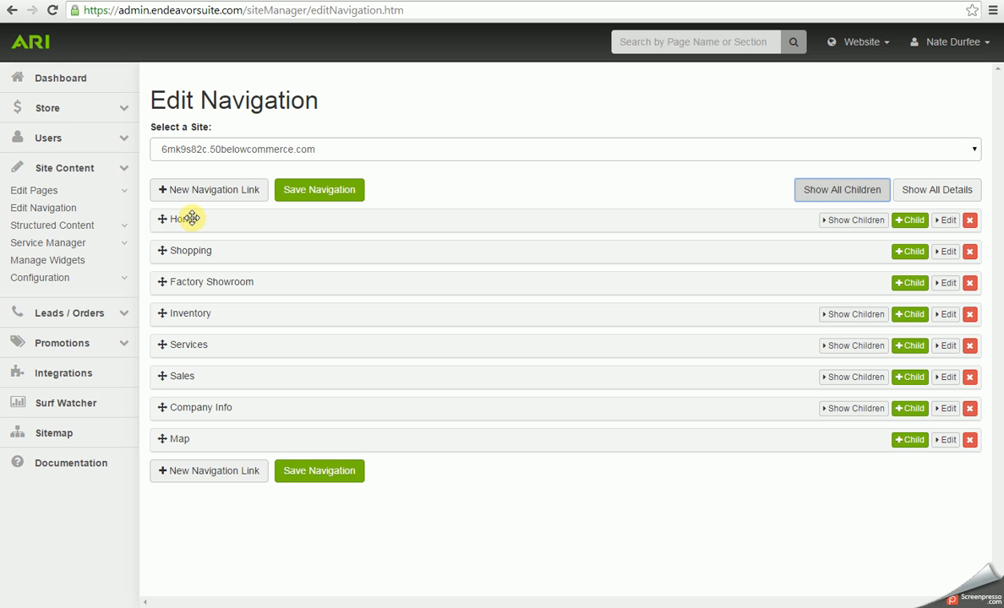
mouse_move(215, 445)
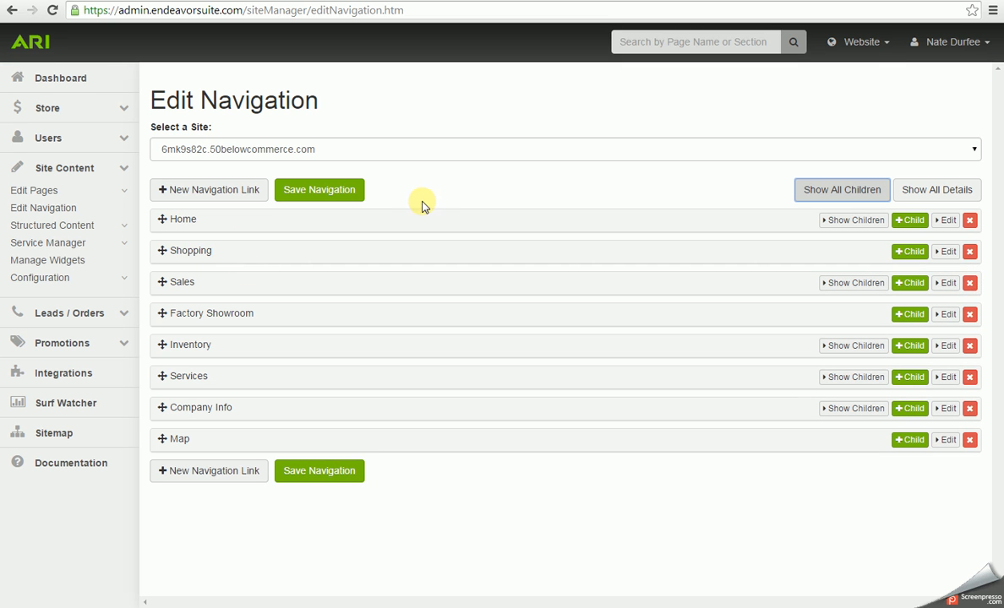
click(319, 190)
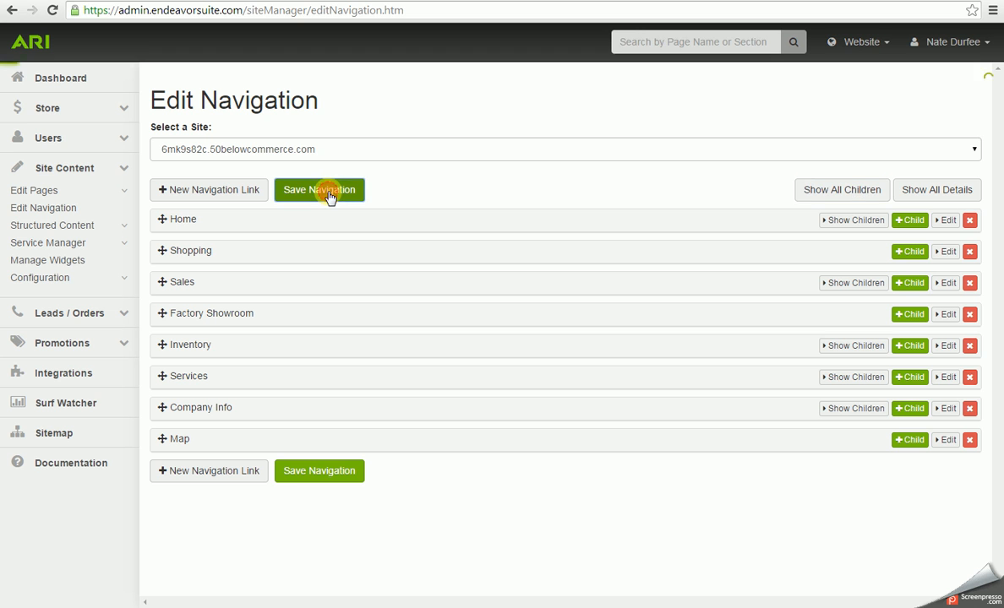
click(319, 190)
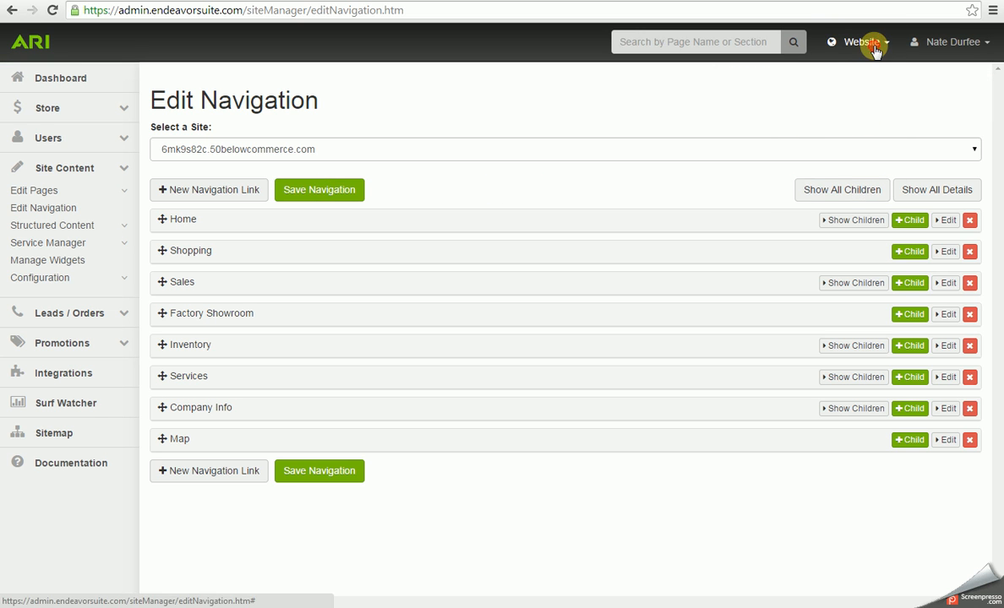
click(859, 41)
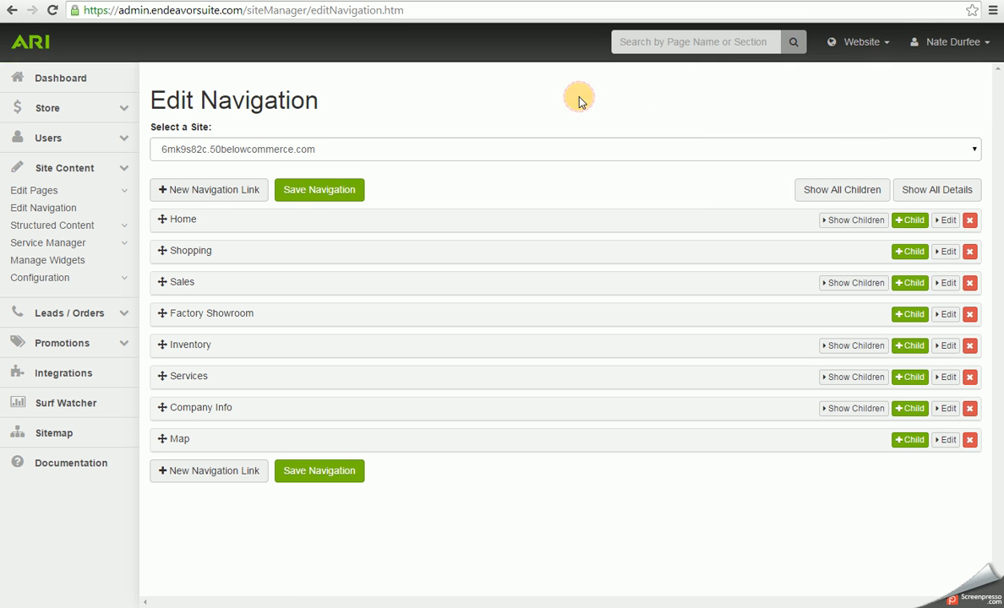
mouse_move(581, 98)
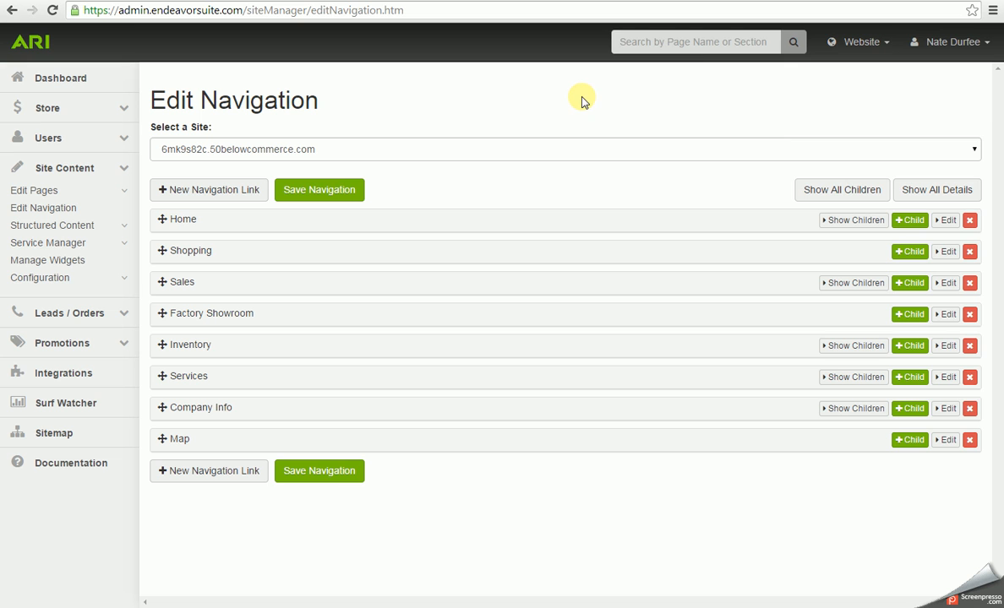
mouse_move(665, 330)
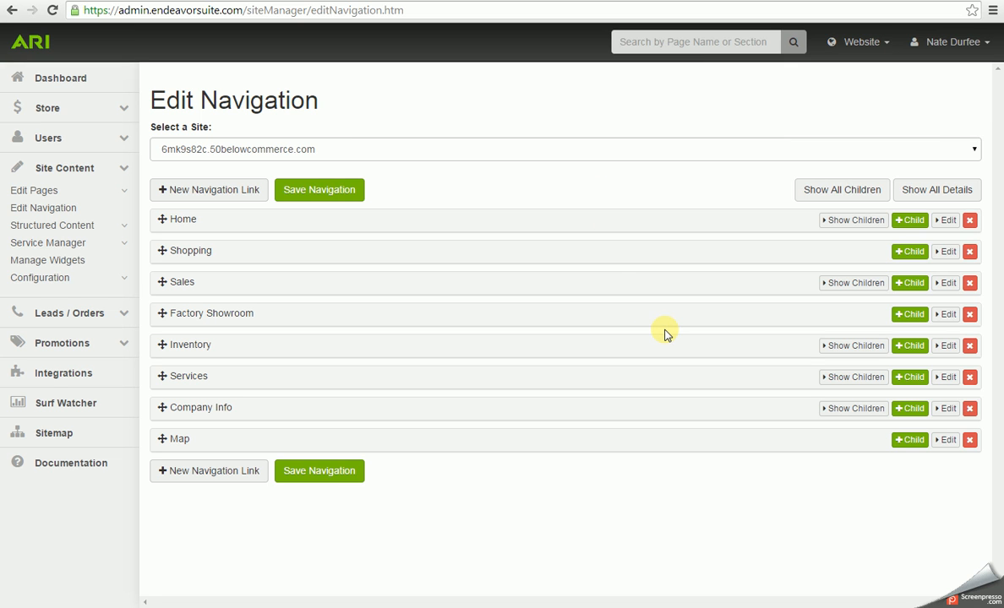
mouse_move(970, 377)
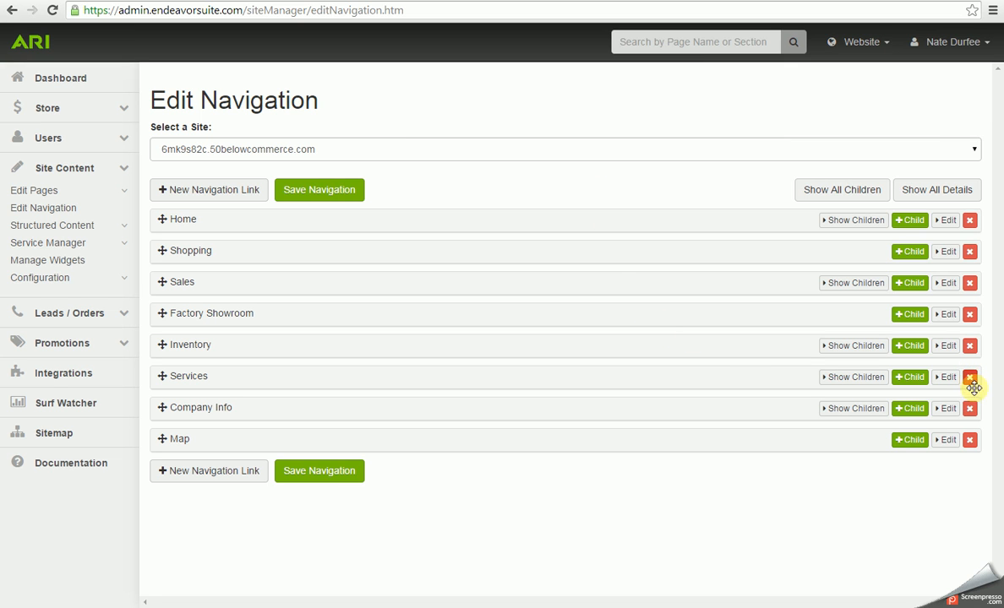
mouse_move(970, 440)
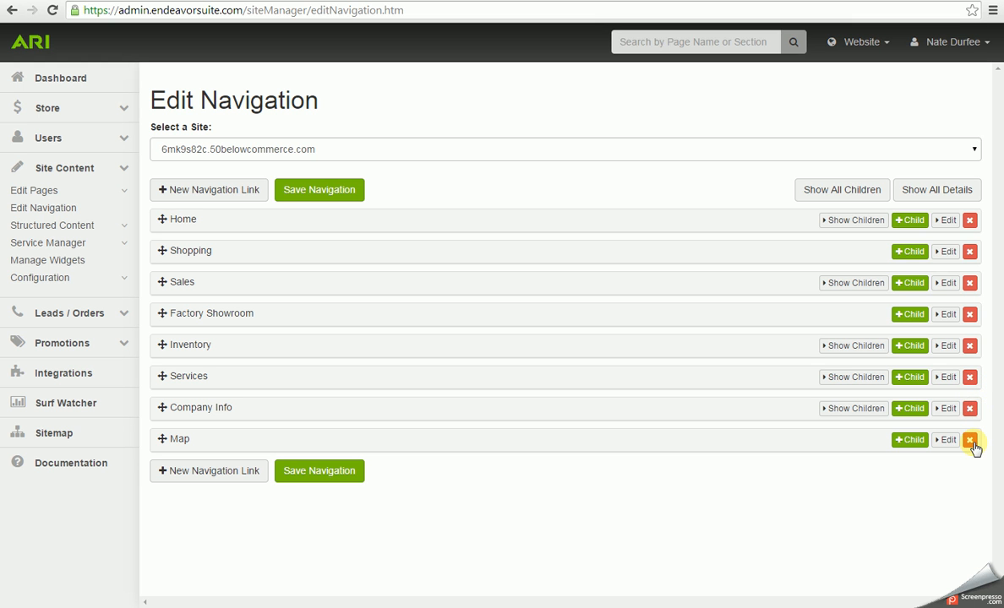
Delete the Map navigation link and confirm the deletion.
click(969, 439)
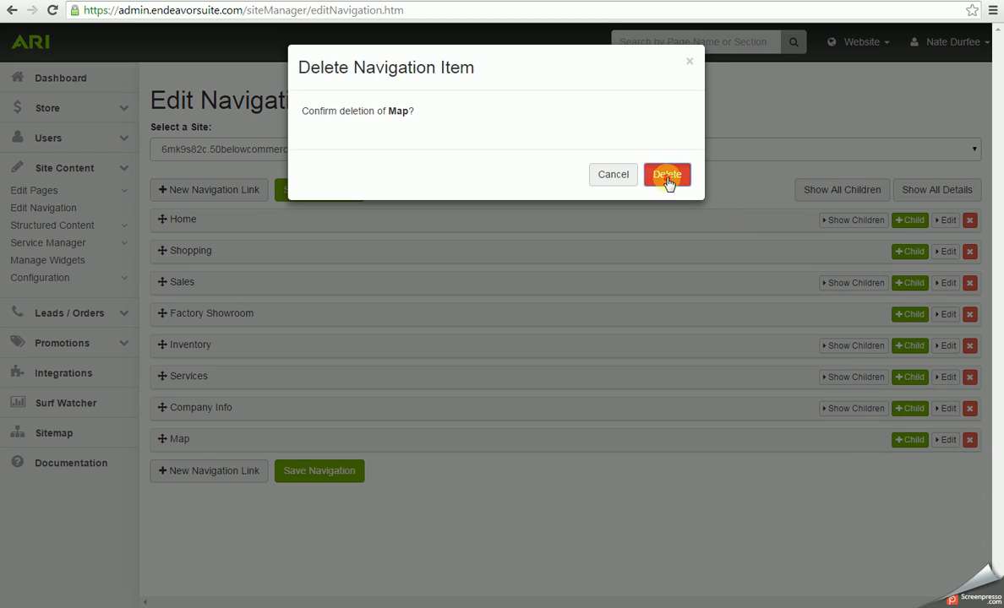
click(666, 174)
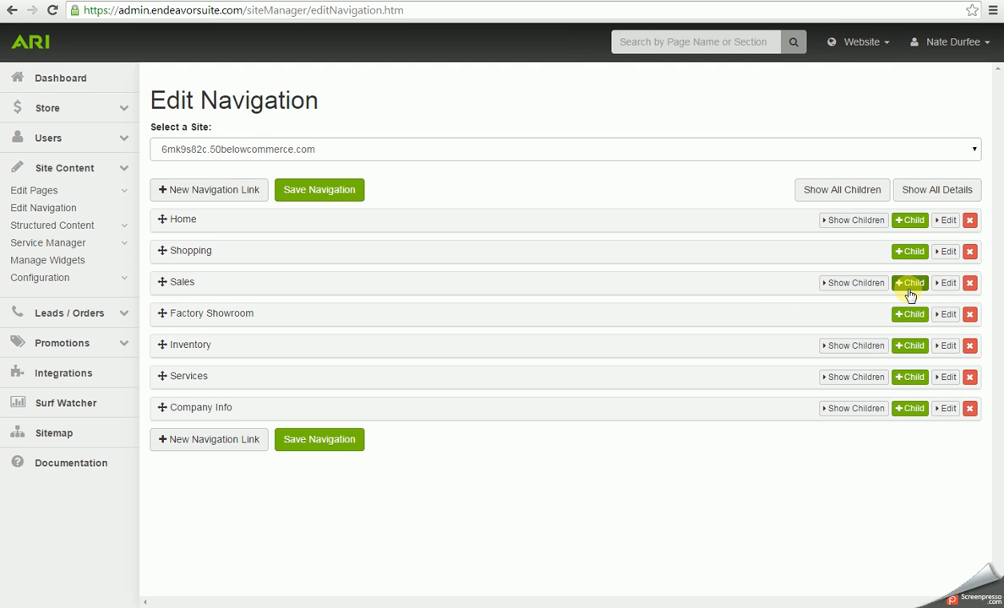
Change the Inventory link's name to 'In-Stock Units' and collapse its settings.
click(945, 346)
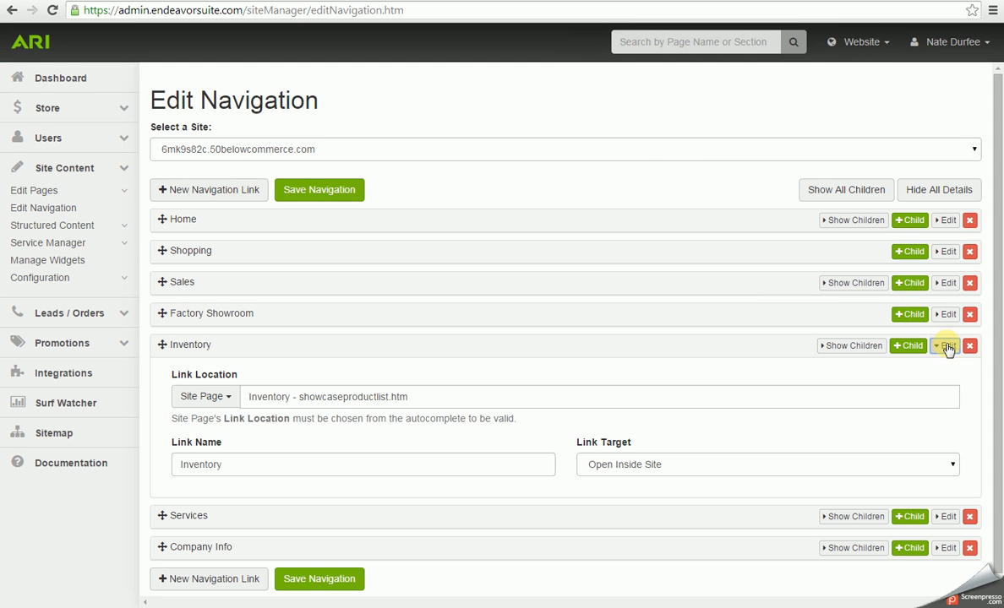
mouse_move(334, 361)
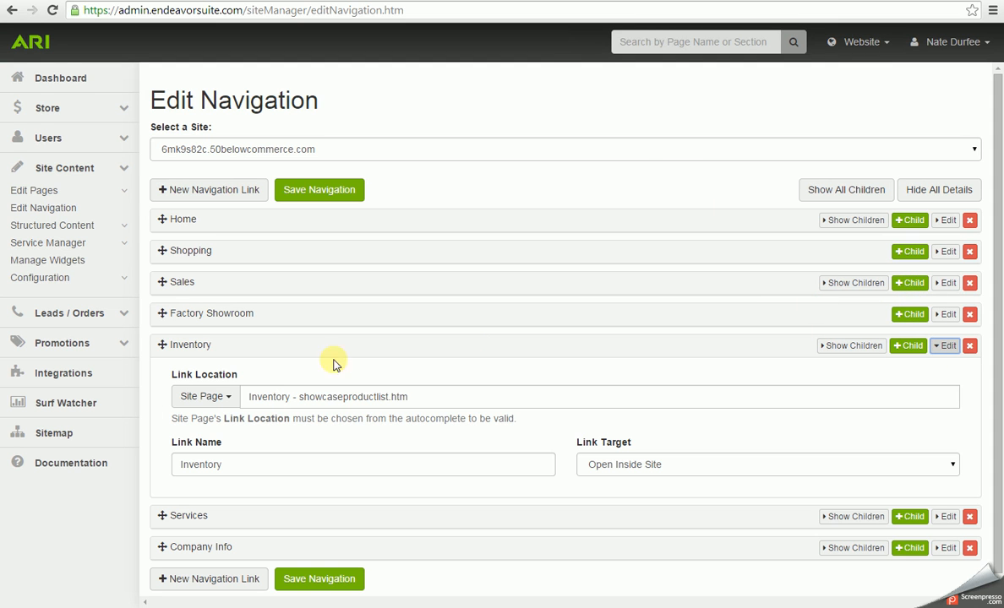
mouse_move(192, 345)
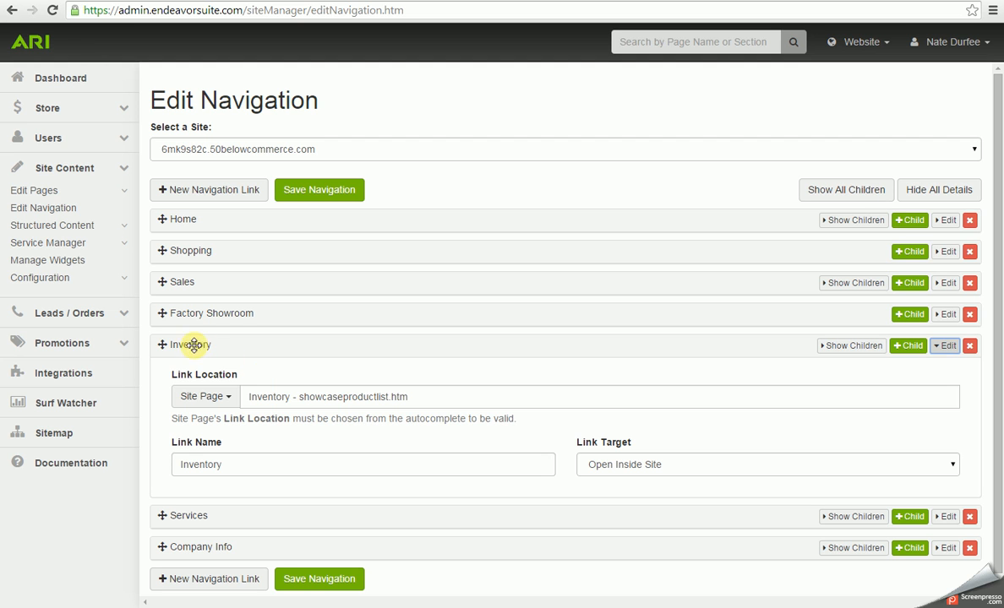
mouse_move(201, 365)
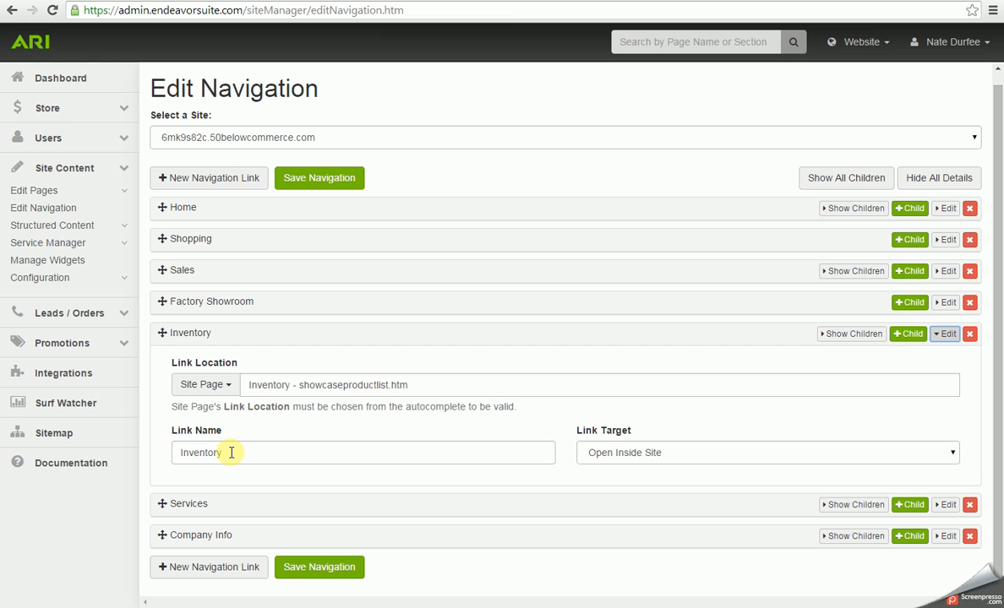
double_click(200, 452)
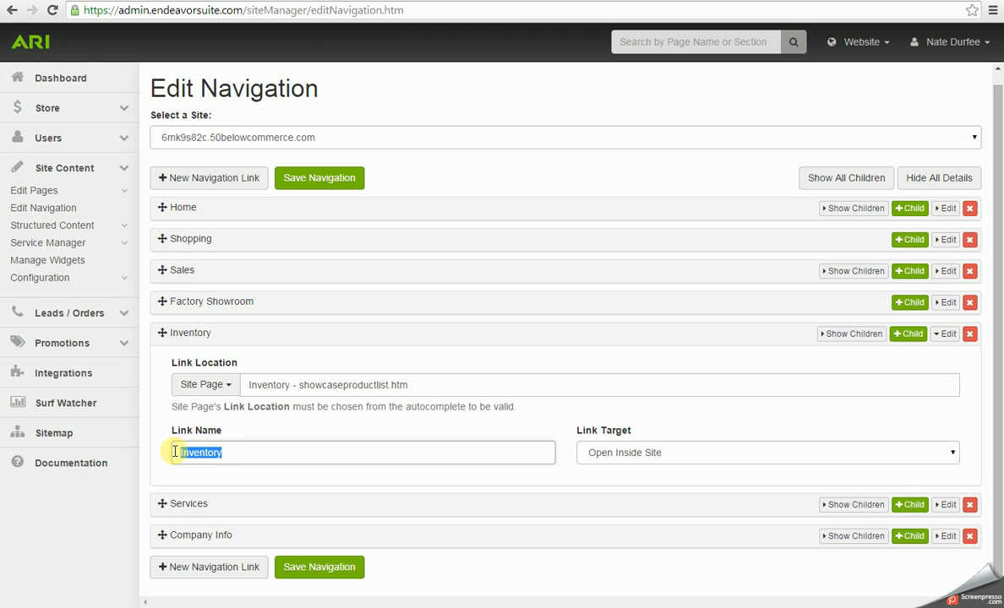
text(In-Stock Units)
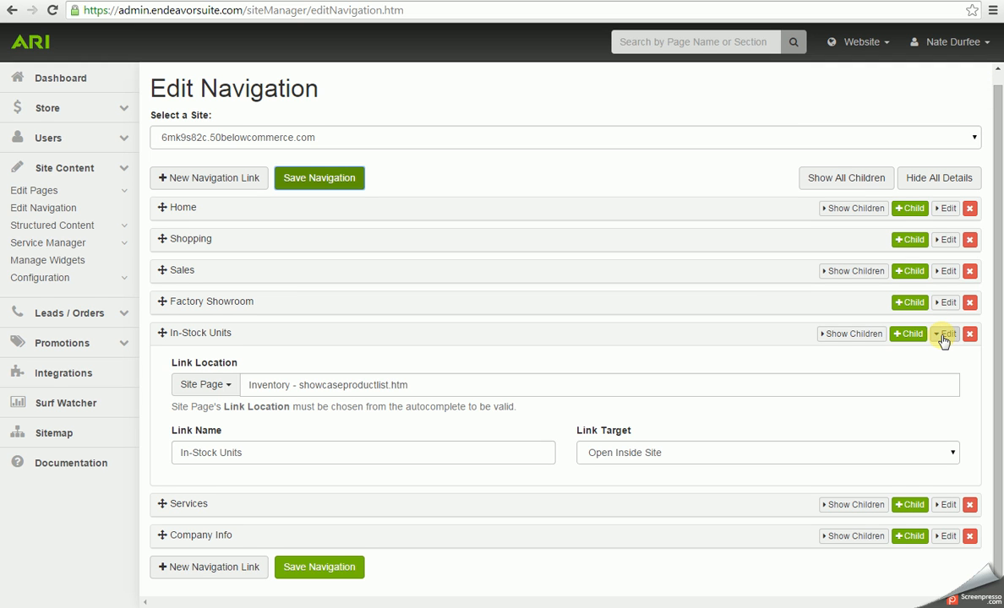
click(945, 334)
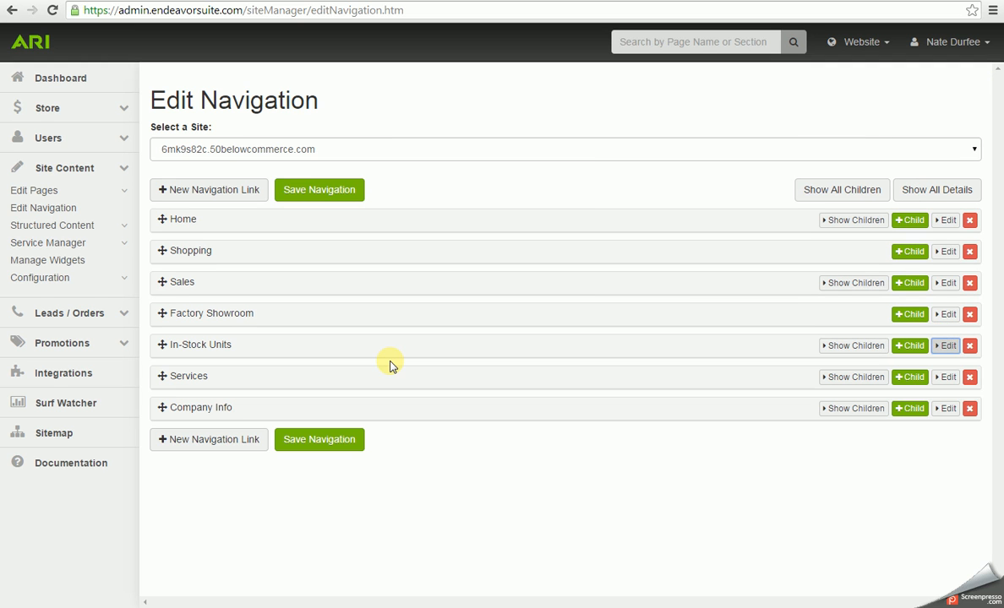
mouse_move(424, 276)
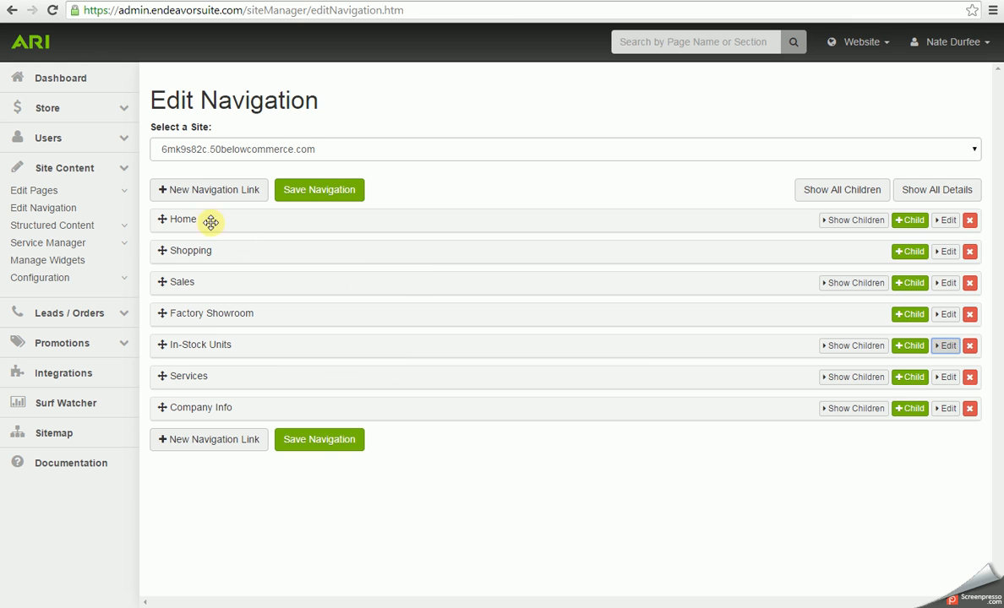
mouse_move(208, 189)
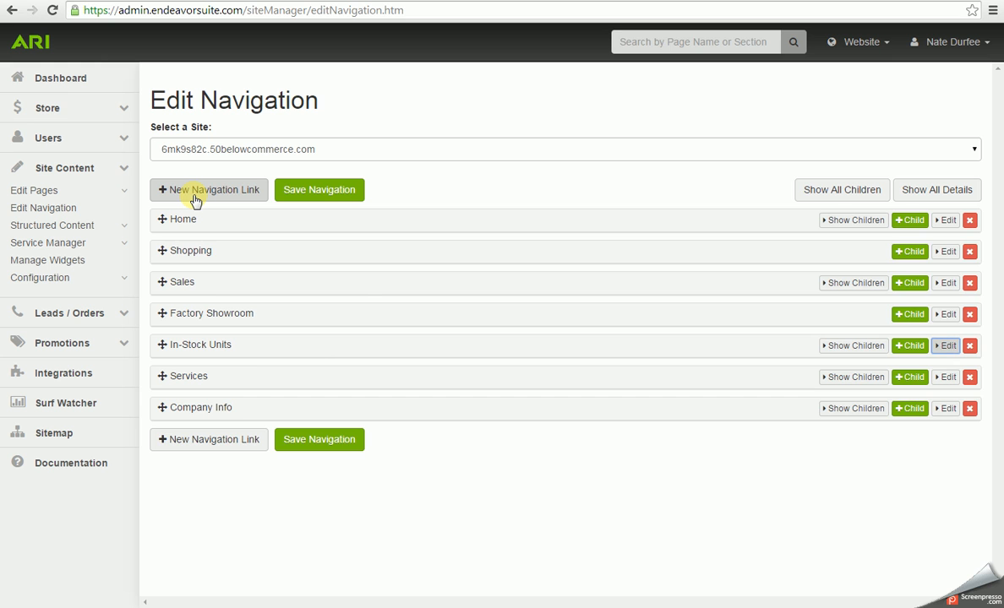
Create a new navigation link targeting the Videos site page (videos.htm).
click(209, 189)
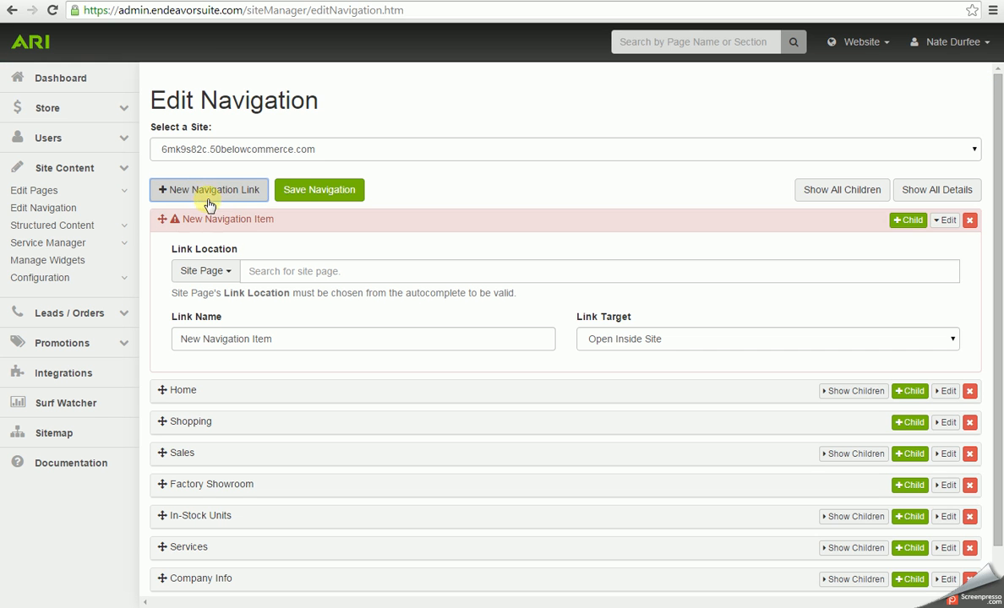
mouse_move(245, 246)
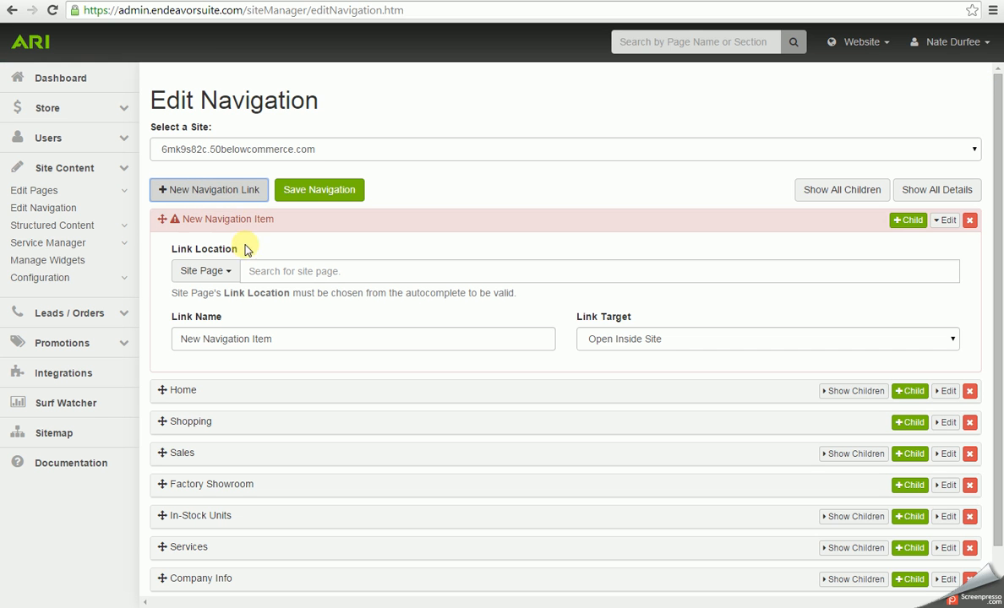
click(203, 271)
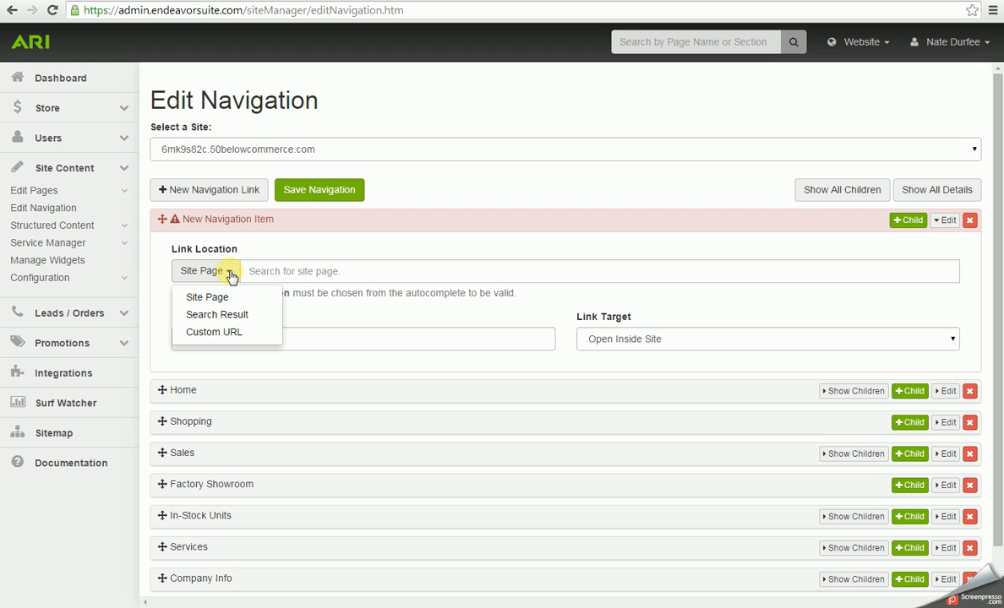
mouse_move(206, 297)
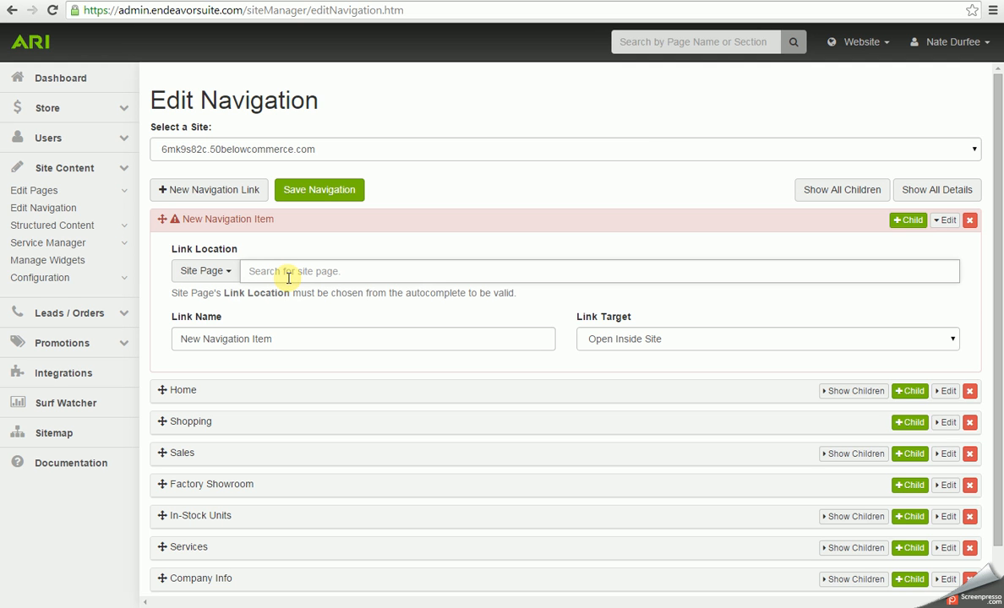
text(Videos)
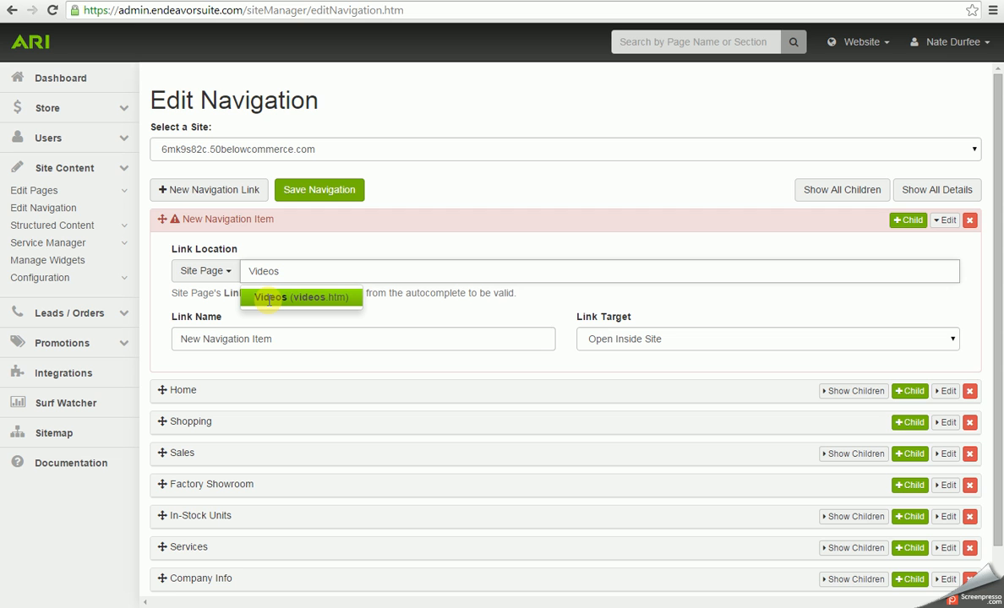
click(301, 296)
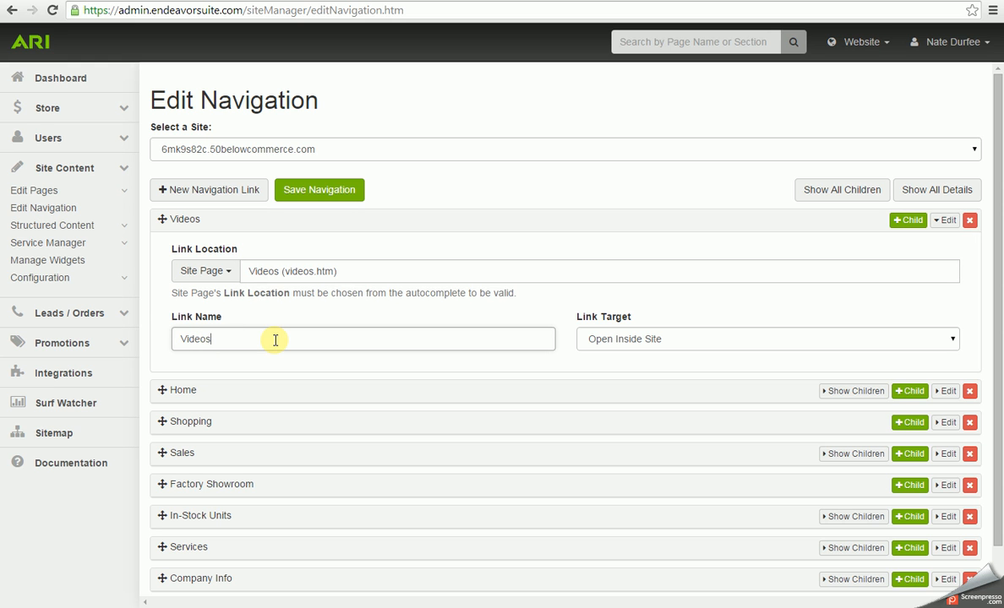
mouse_move(831, 269)
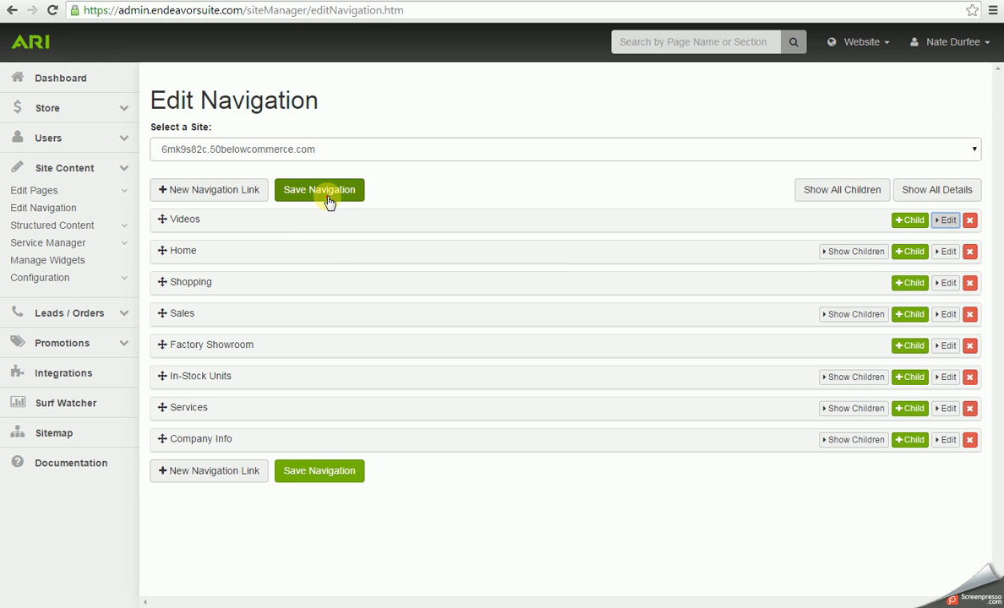
Save the navigation with Videos placed between Services and Company Info.
click(320, 190)
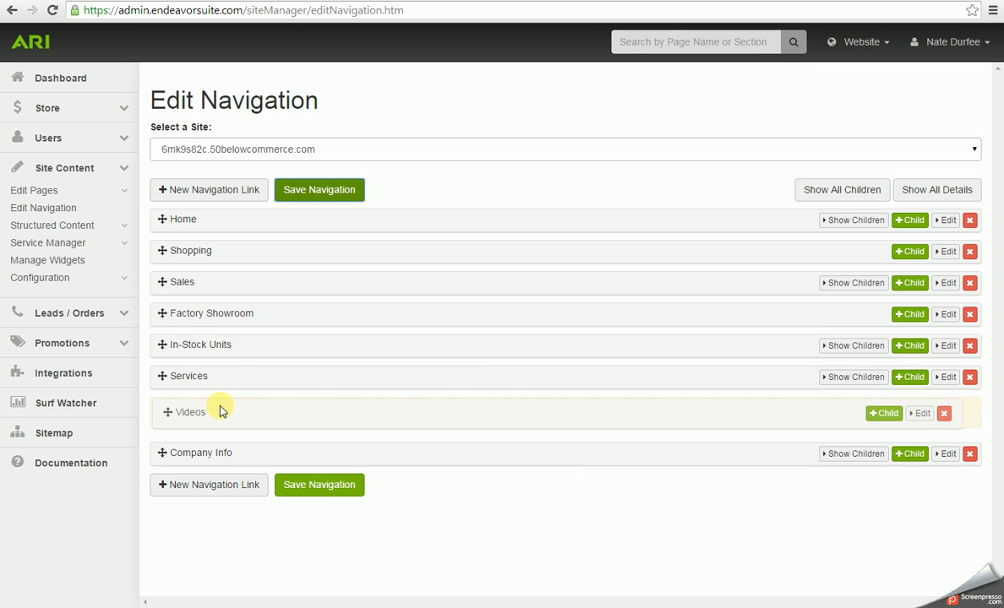
click(319, 189)
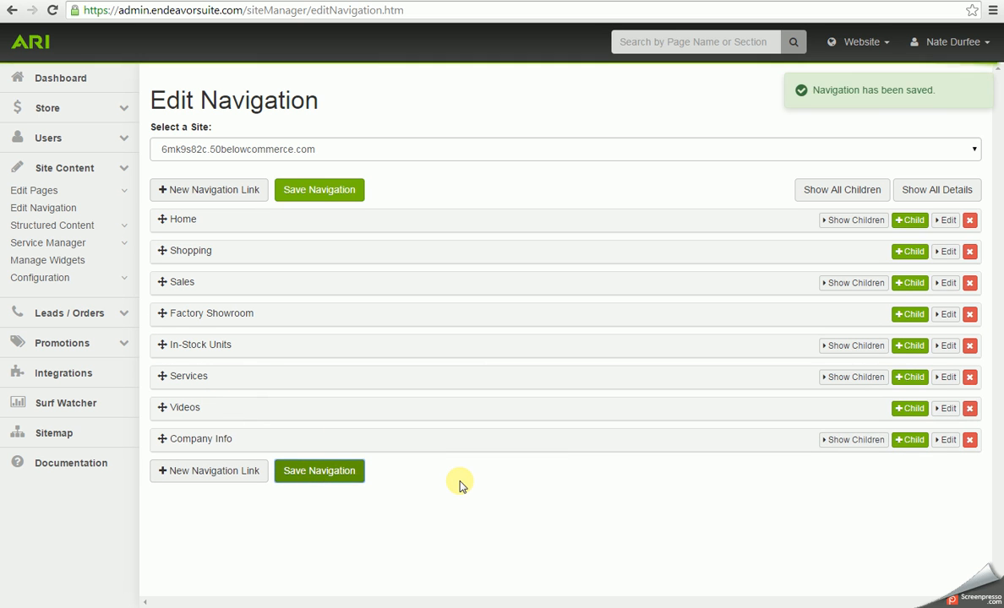
mouse_move(437, 178)
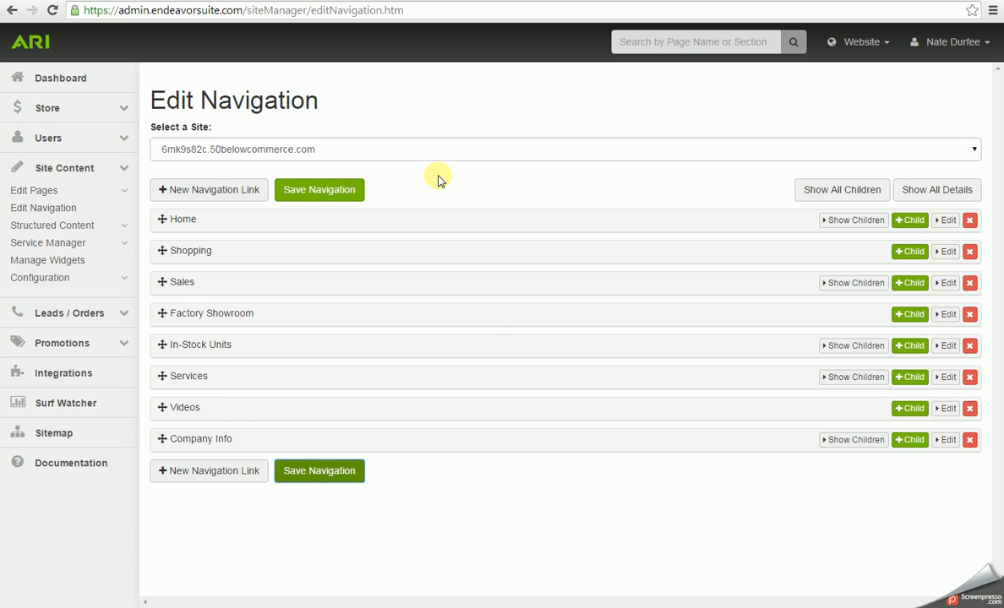
mouse_move(493, 329)
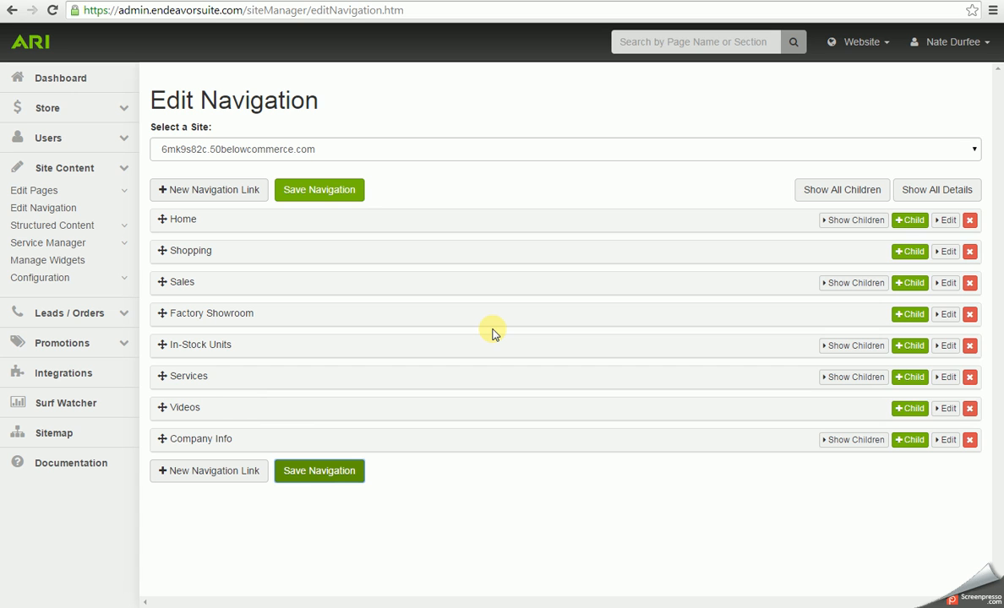
mouse_move(342, 400)
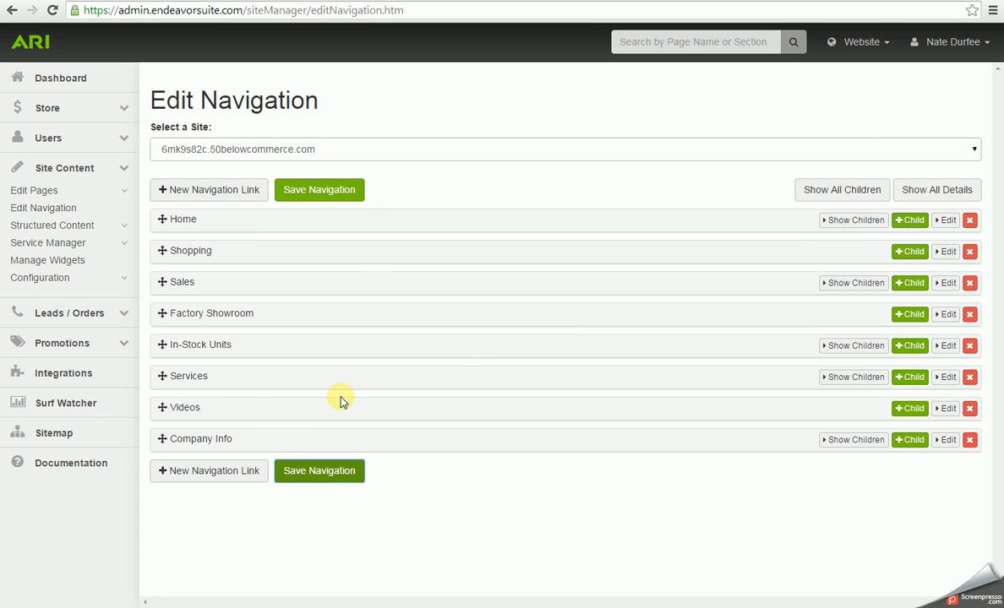
mouse_move(910, 439)
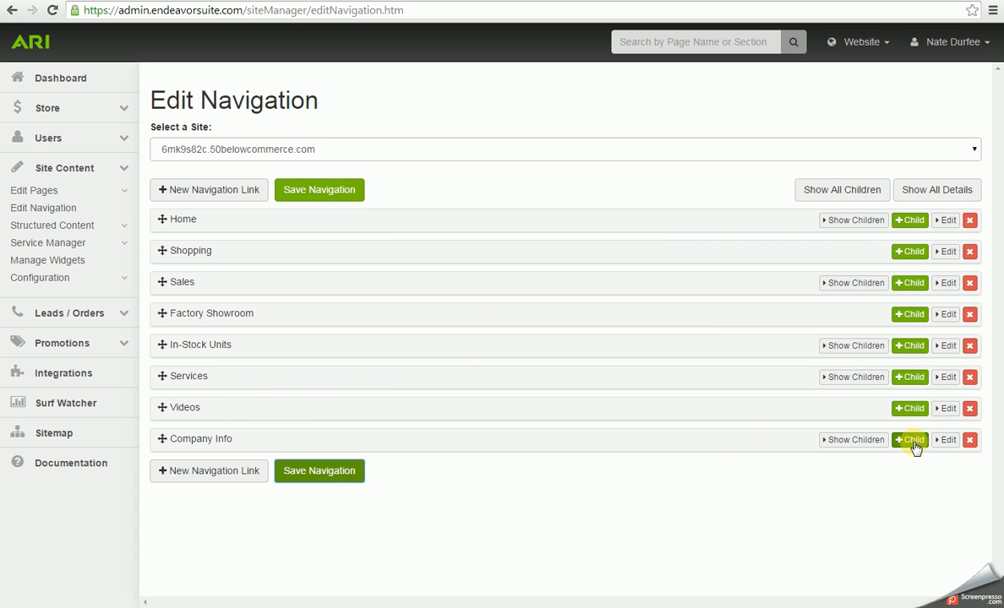
Add an Events child under Company Info and move it above Contact Us.
click(909, 439)
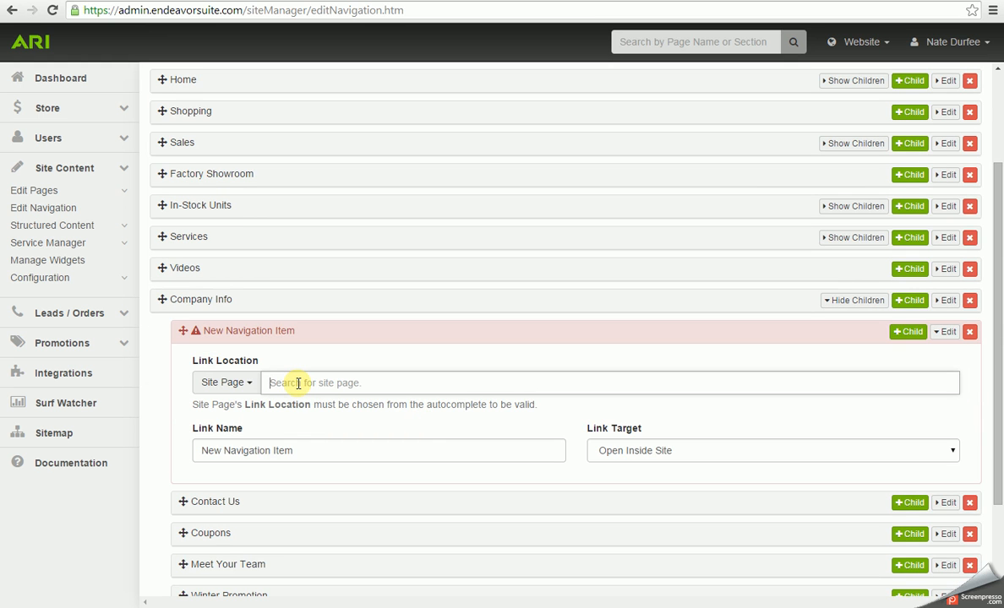
text(events)
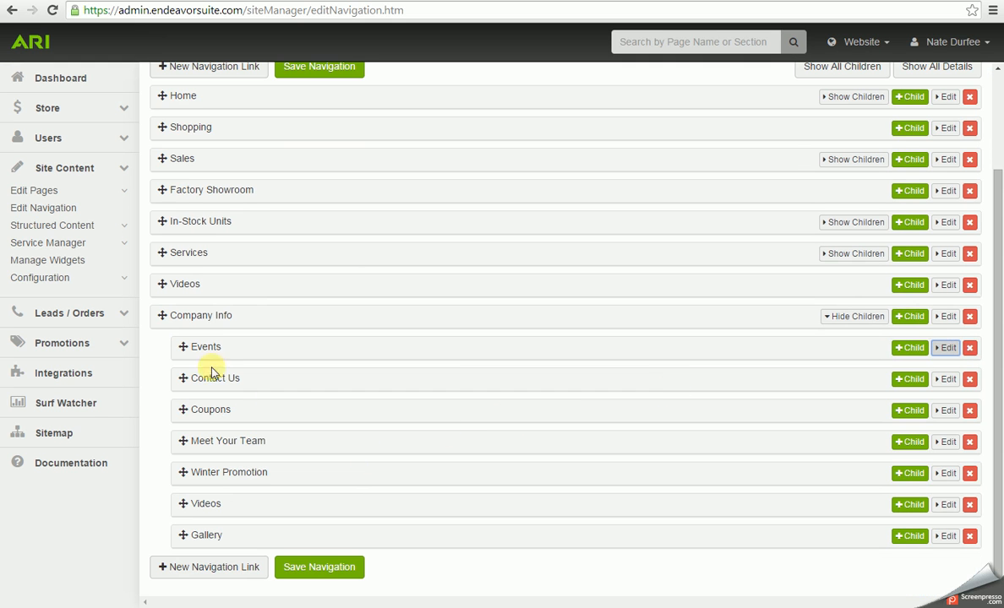
drag(215, 378, 218, 391)
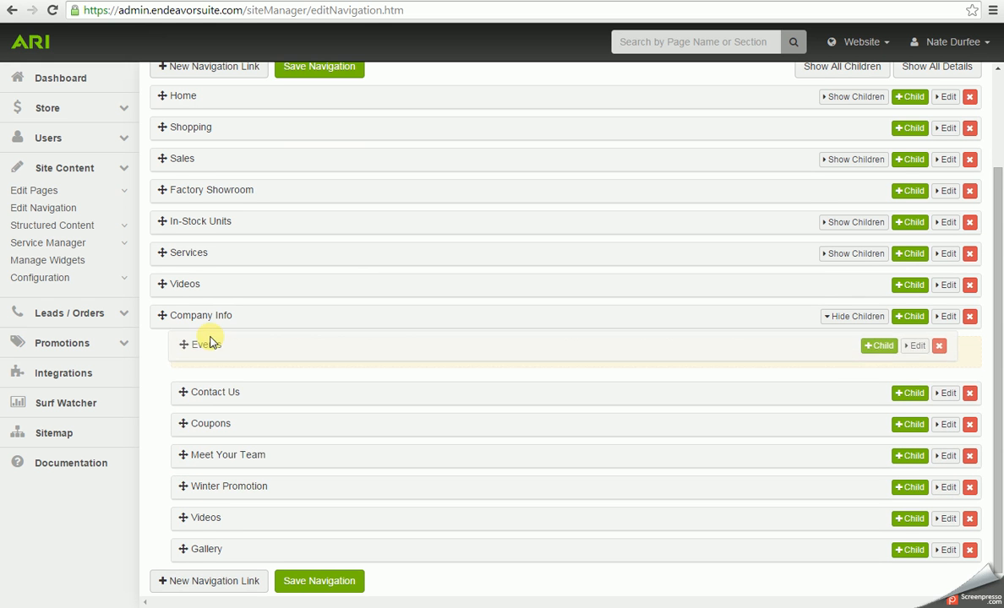
click(319, 66)
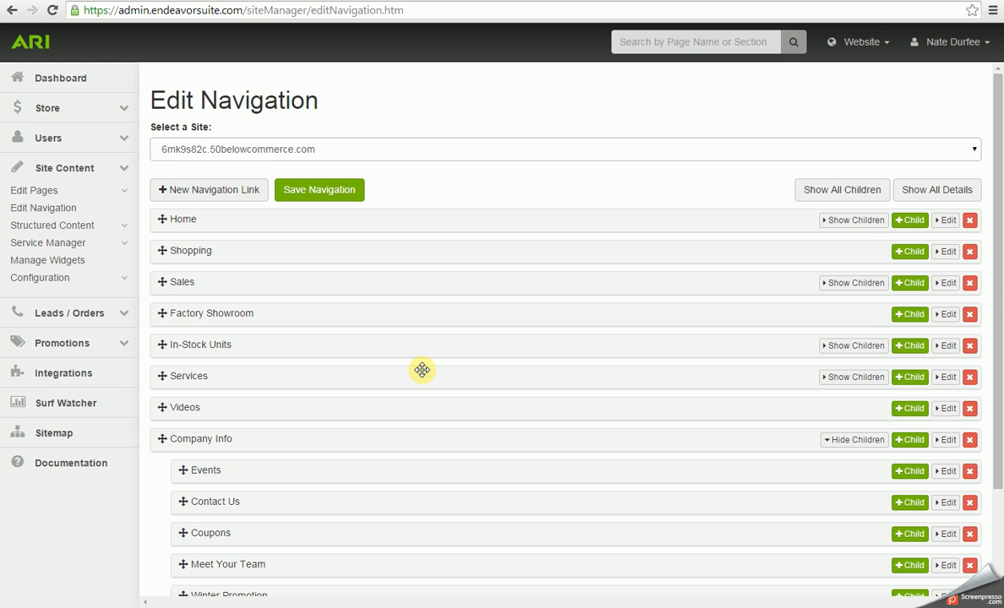
mouse_move(217, 7)
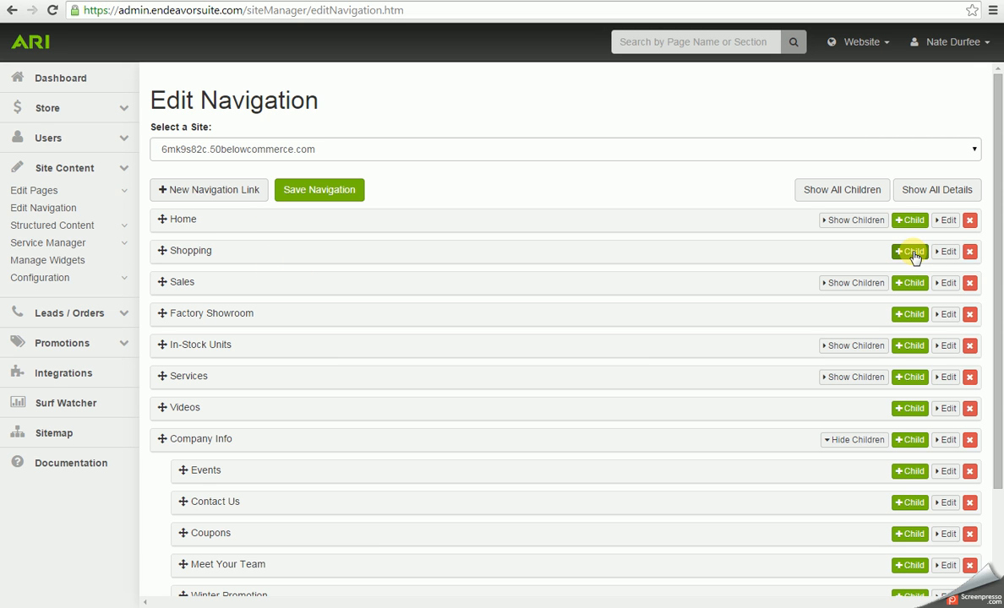
Add a Dunlop Tires child under Shopping linked to the 'dunlop' search result.
click(910, 251)
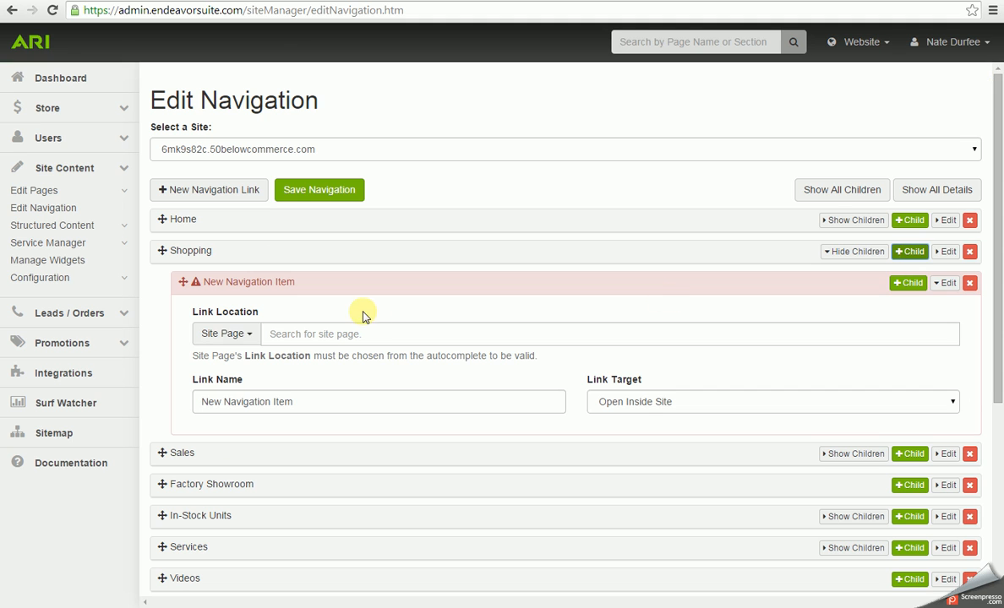
click(225, 333)
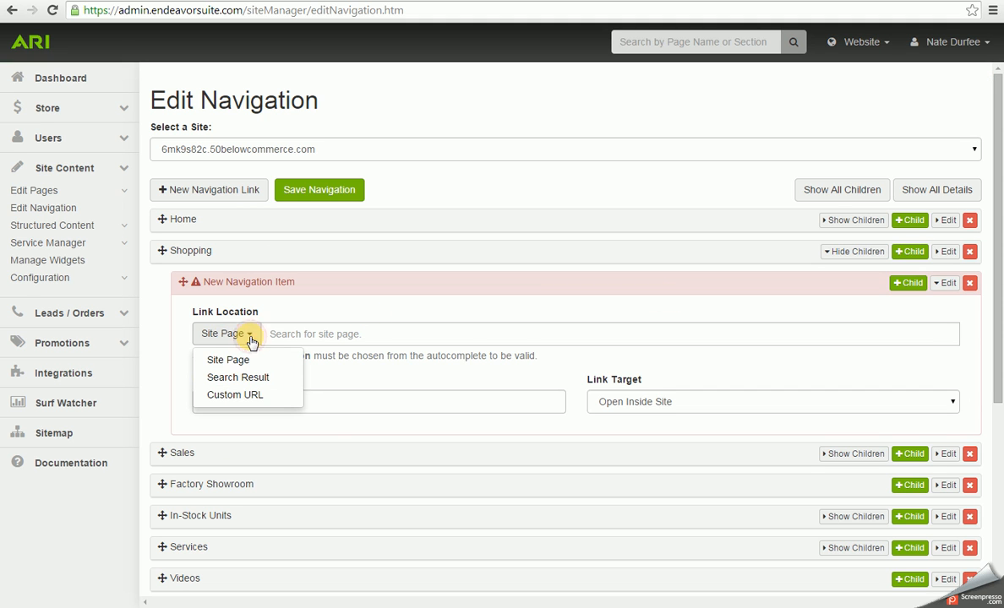
click(238, 377)
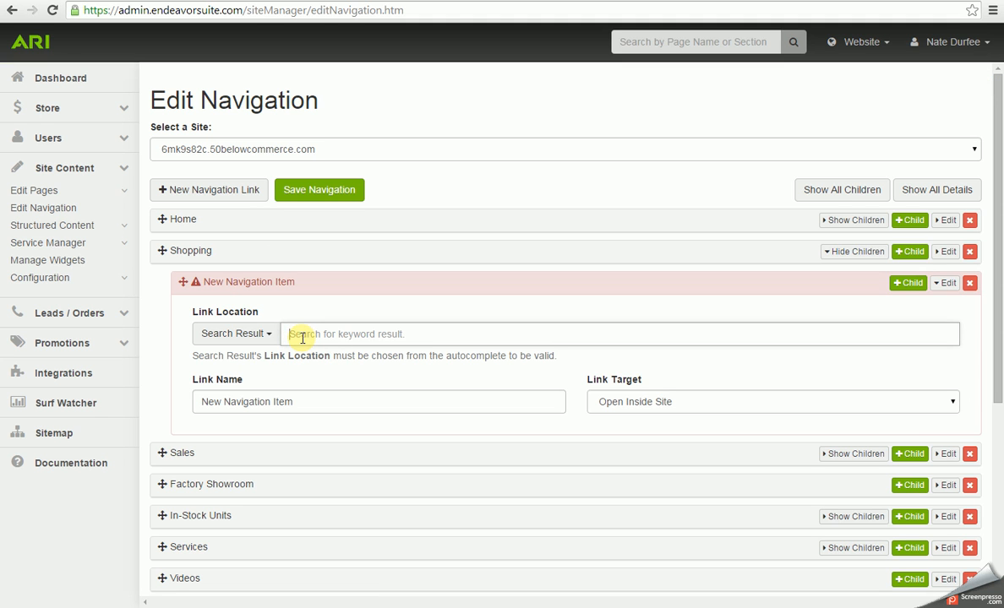
text(duplopt)
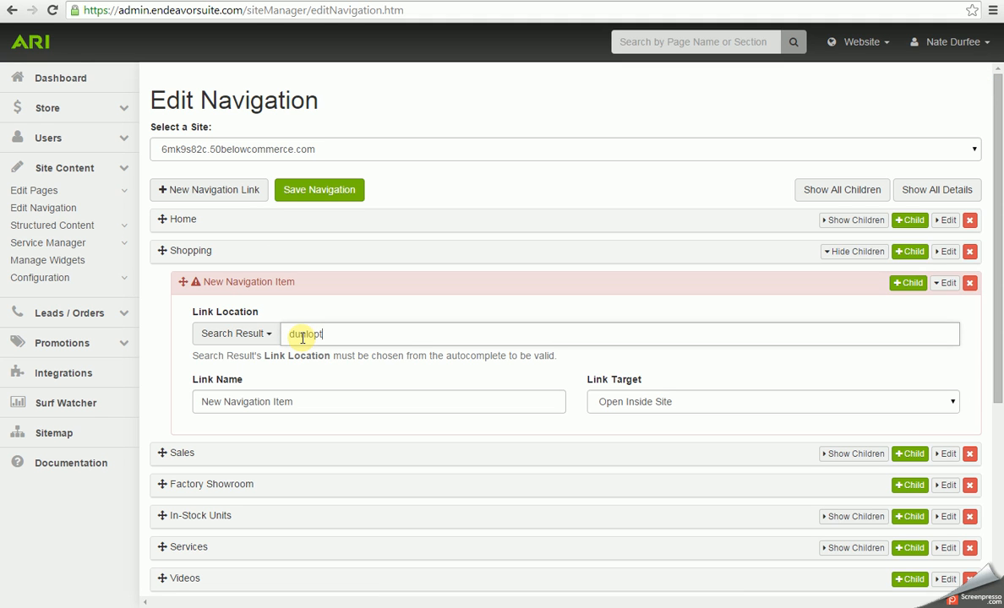
text(tires)
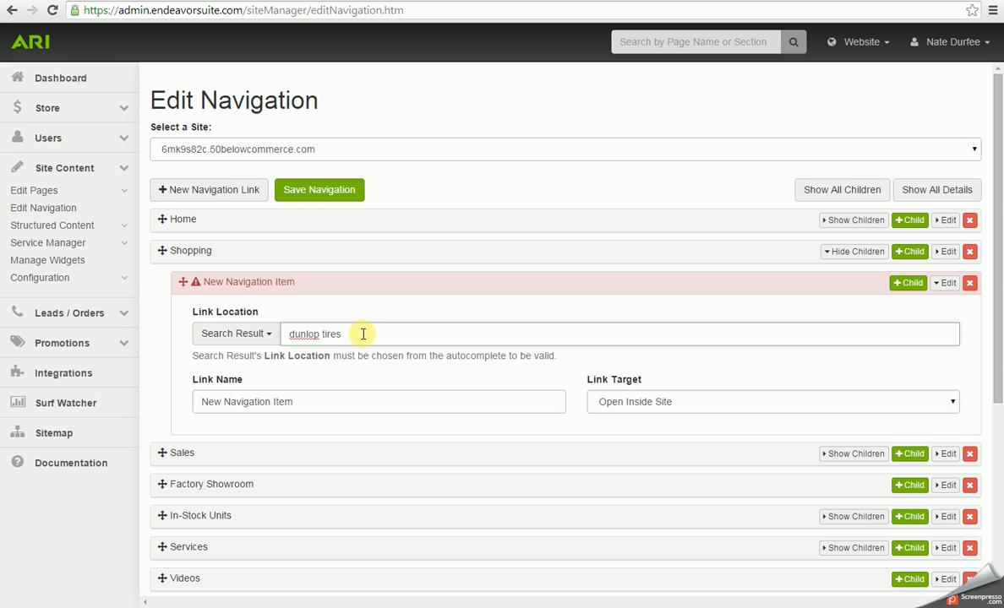
key(BackSpace)
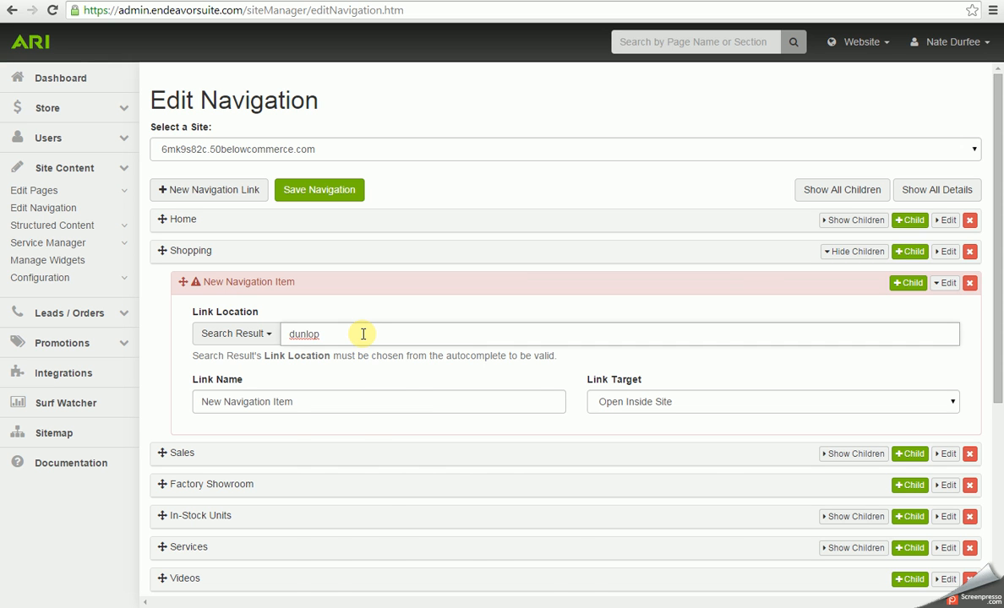
key(Backspace)
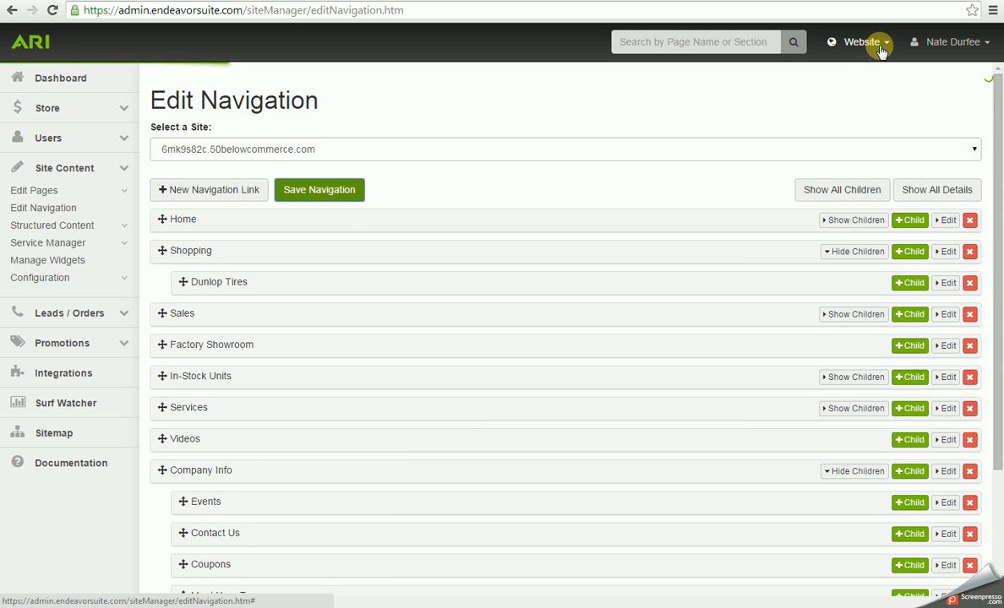
Preview the Arrowhead Powersports site from the Website menu.
click(319, 189)
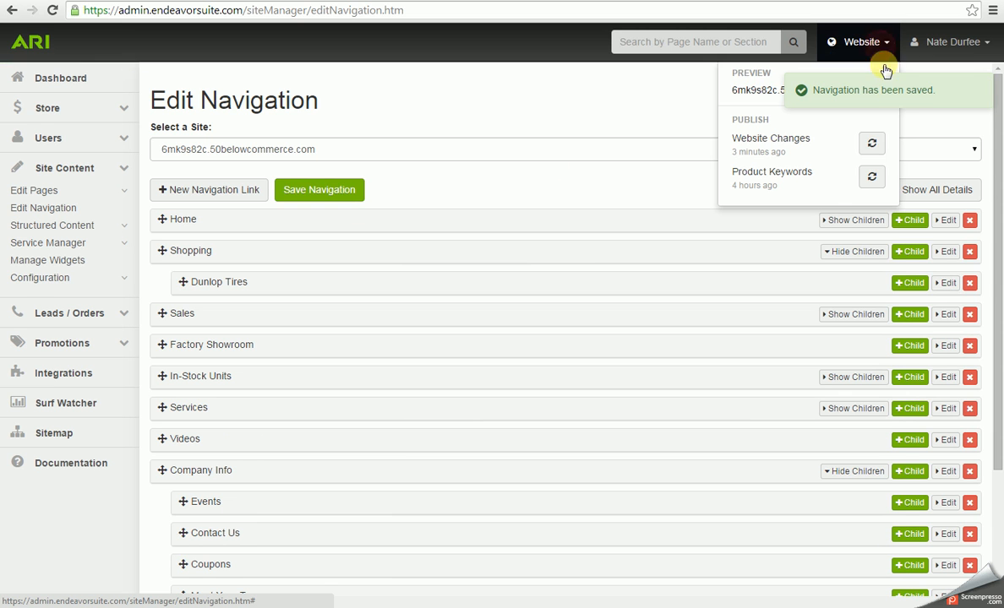
click(756, 90)
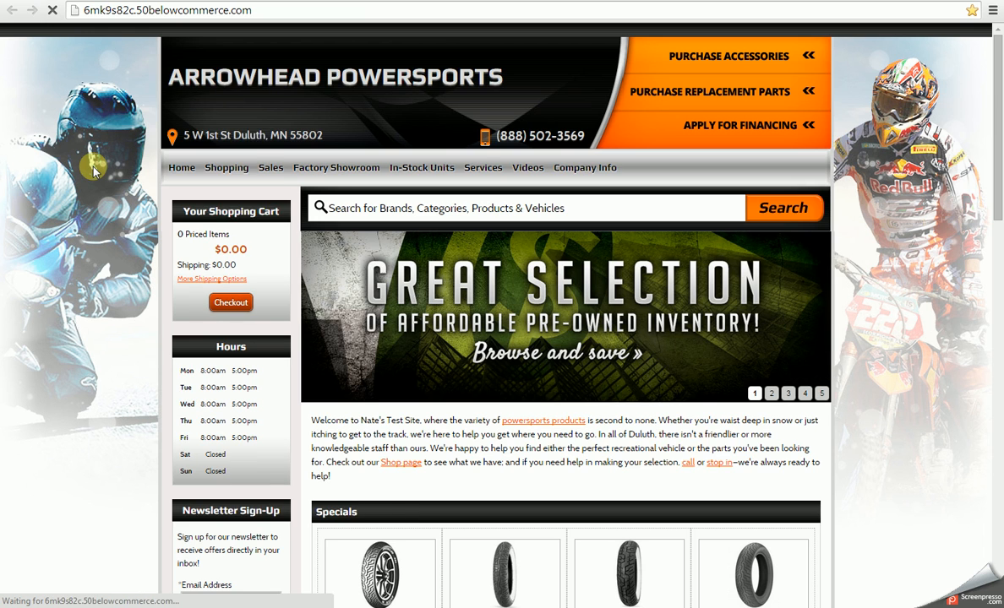
Choose Dunlop Tires from the Shopping dropdown to view about 141 Dunlop results.
click(527, 167)
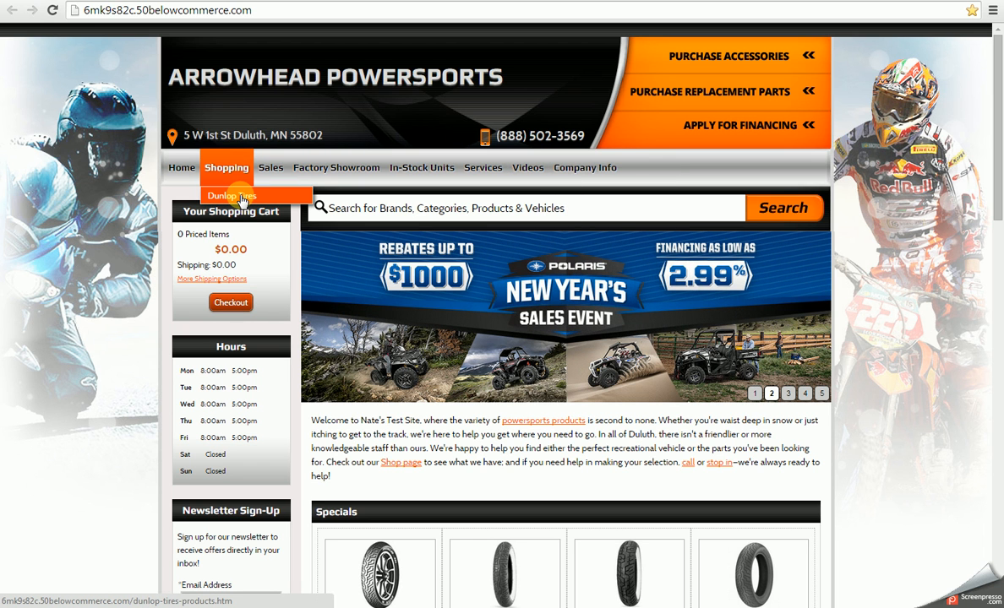
click(231, 196)
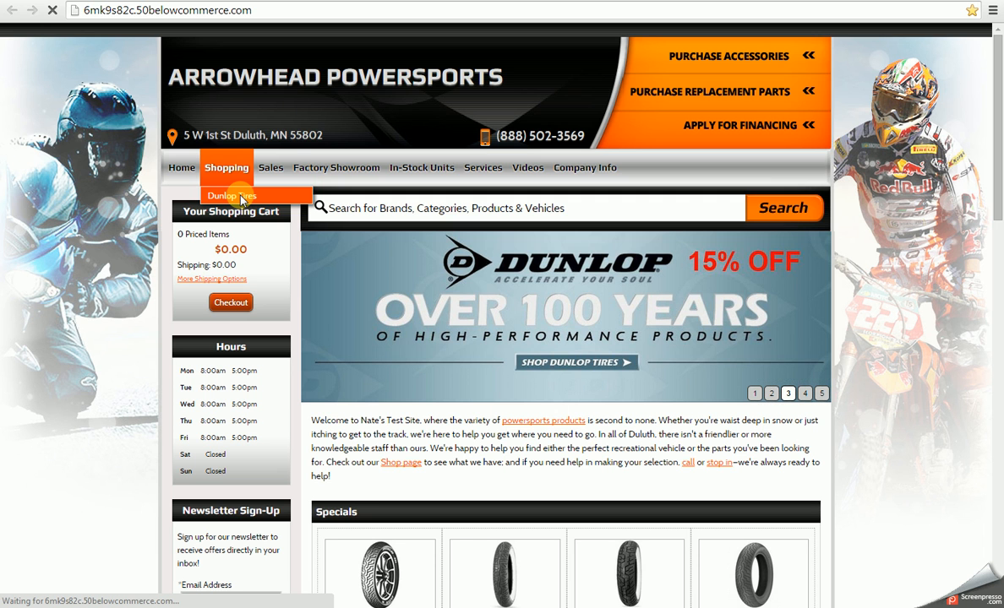
click(230, 196)
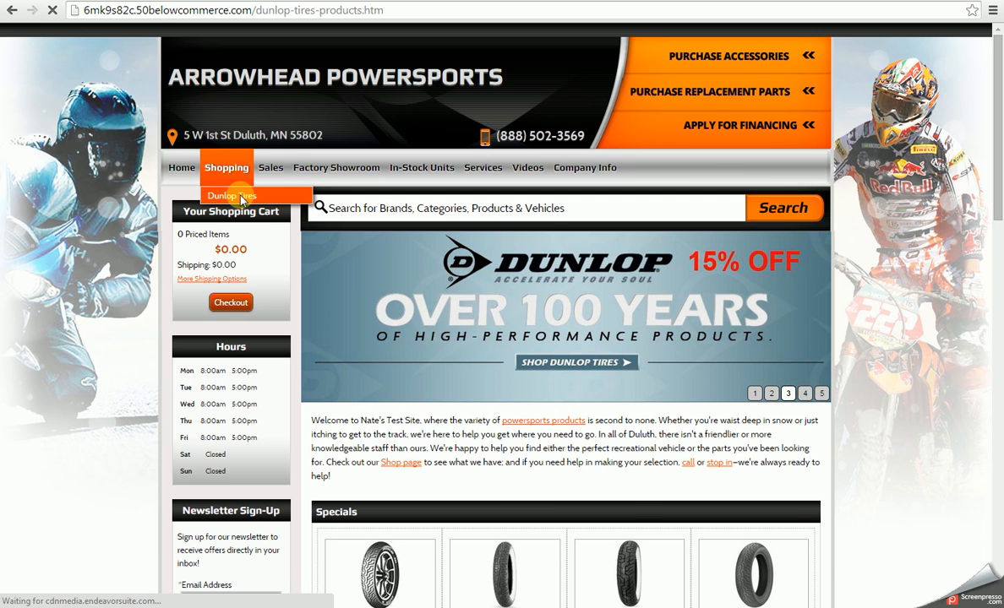
click(230, 195)
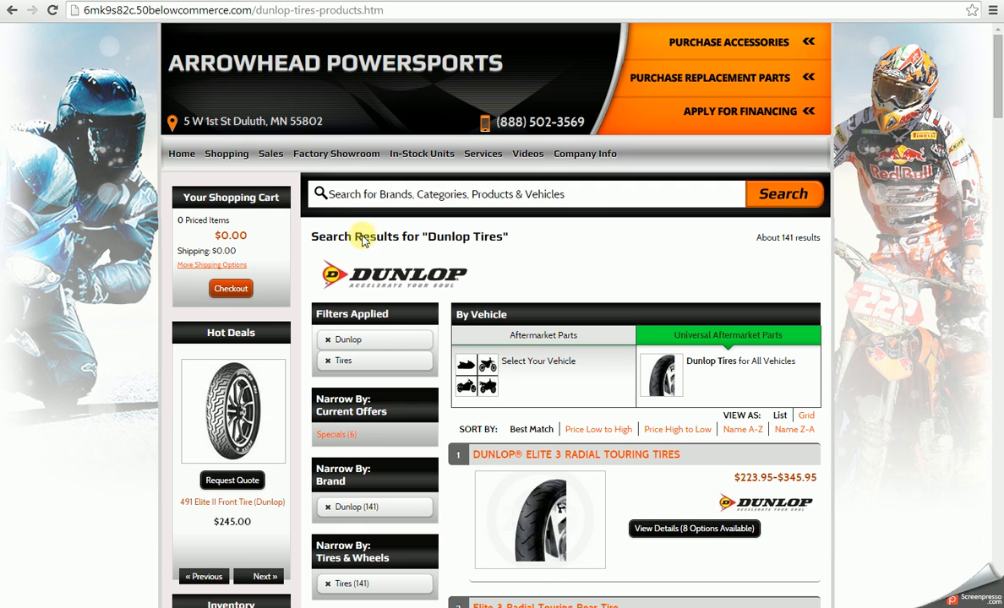
mouse_move(629, 268)
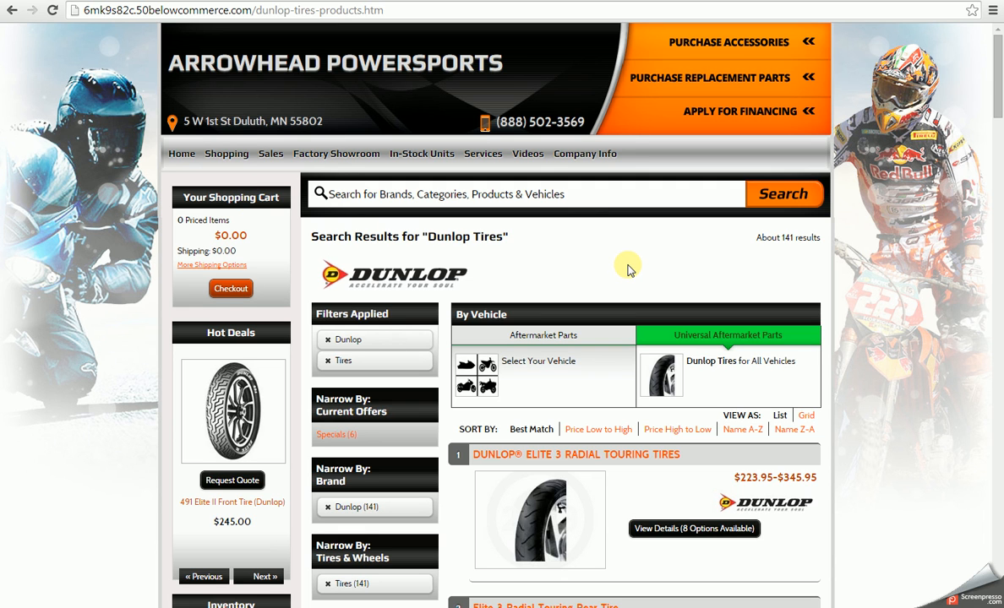
mouse_move(582, 271)
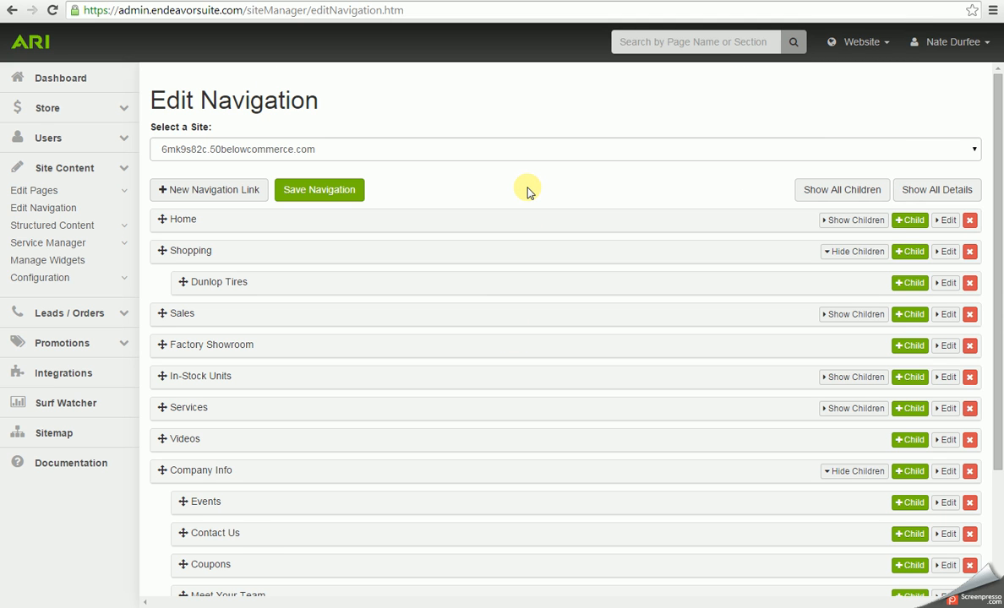
Switch the new child item under Company Info to a Custom URL link location.
scroll(down, 3)
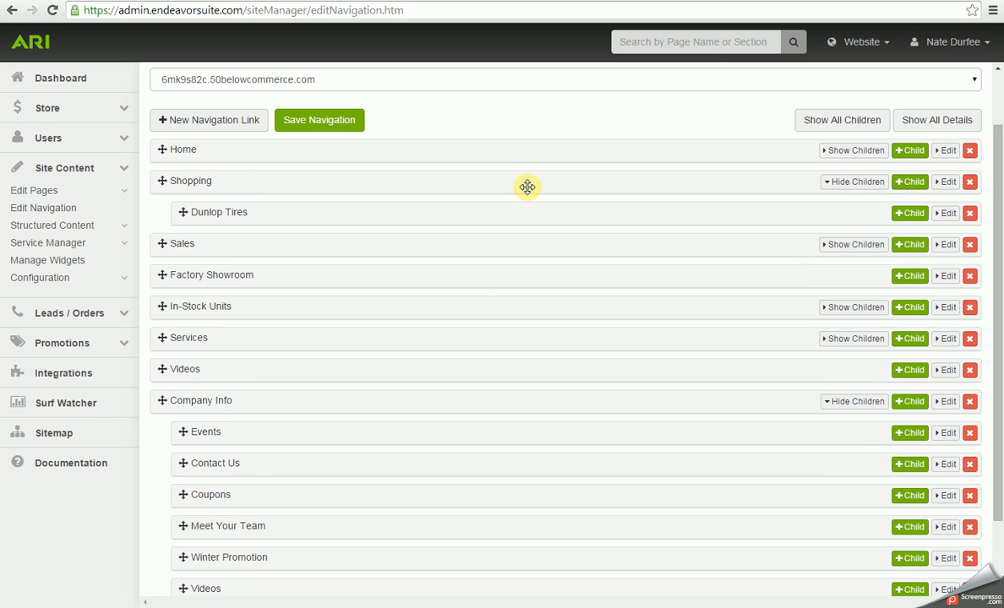
scroll(down, 3)
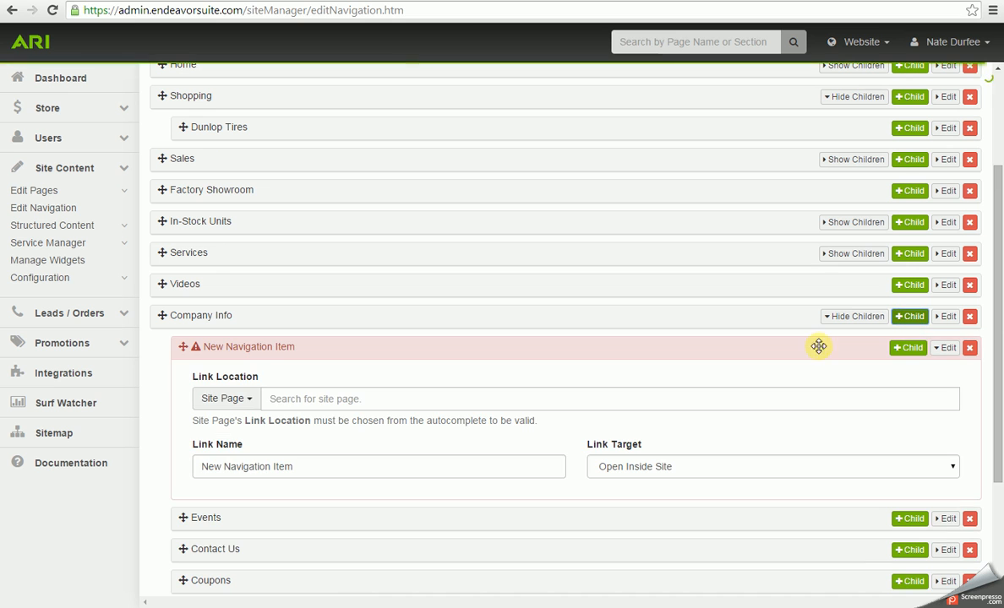
click(226, 398)
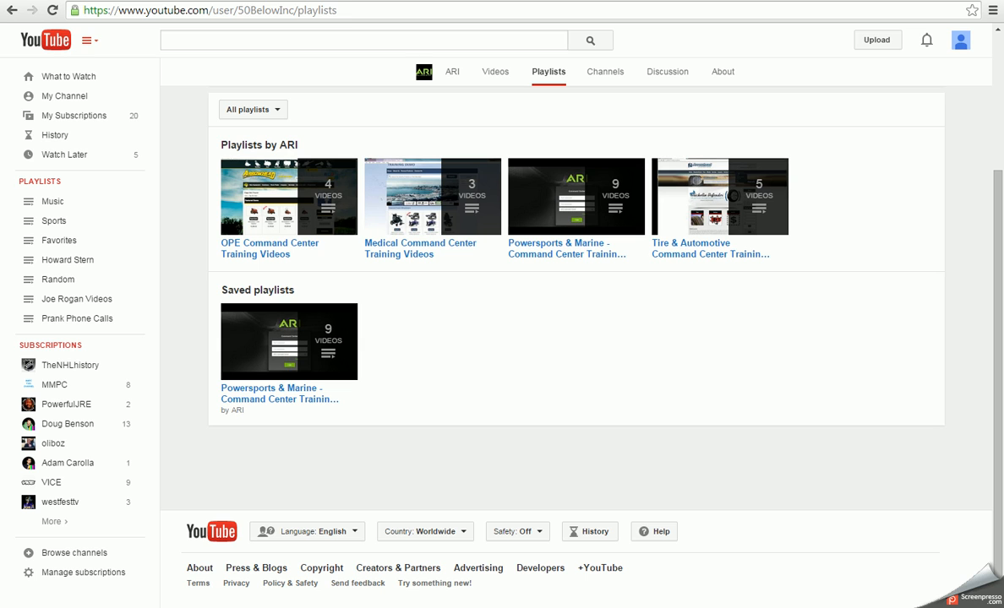
mouse_move(355, 11)
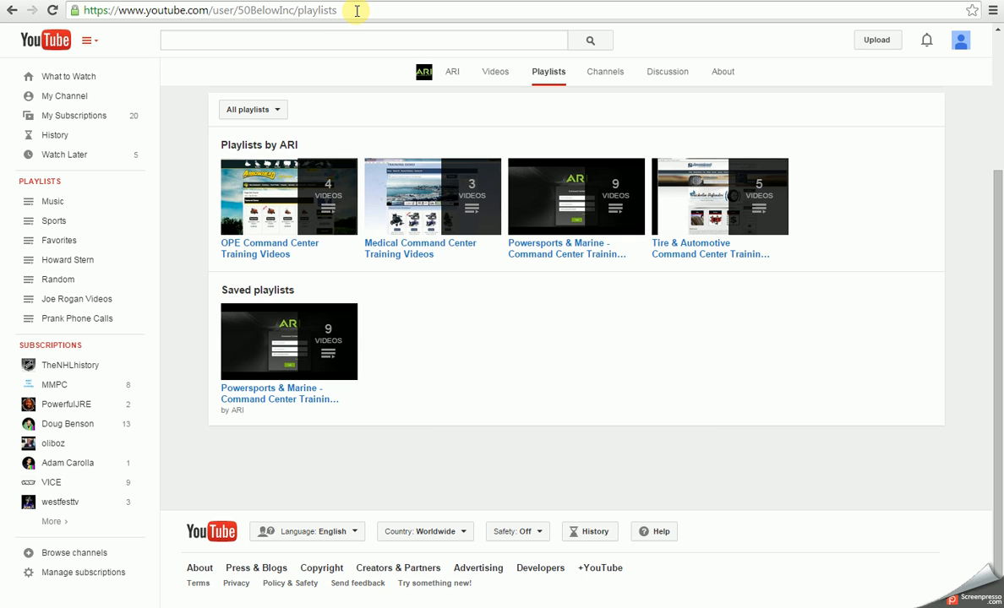
Select and copy the YouTube playlists page address.
triple_click(207, 10)
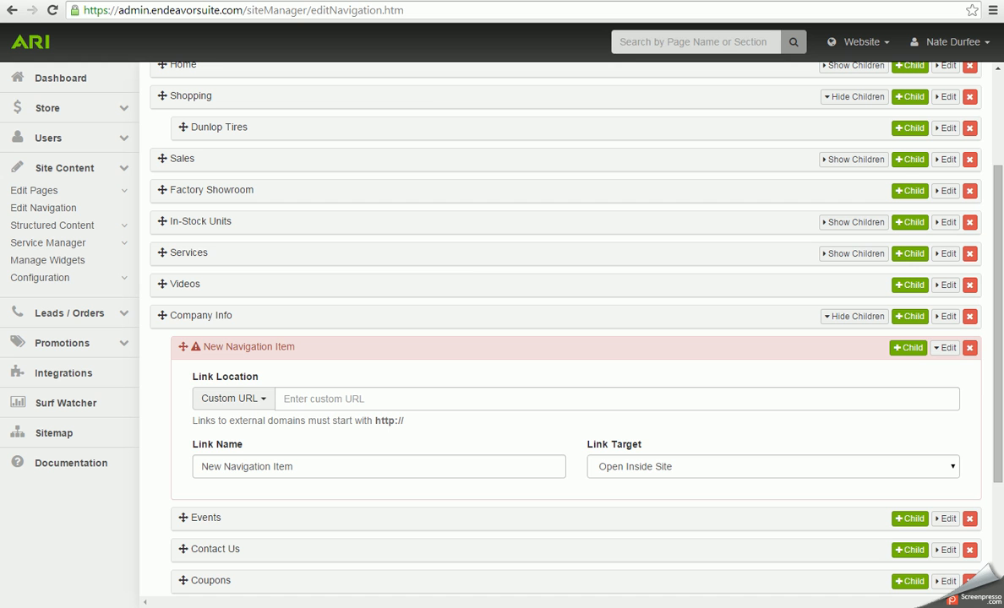
Link 'Training Videos' to youtube.com/user/50BelowInc/playlists, save navigation, and publish.
text(https://www.youtube.com/user/50BelowInc/playlists)
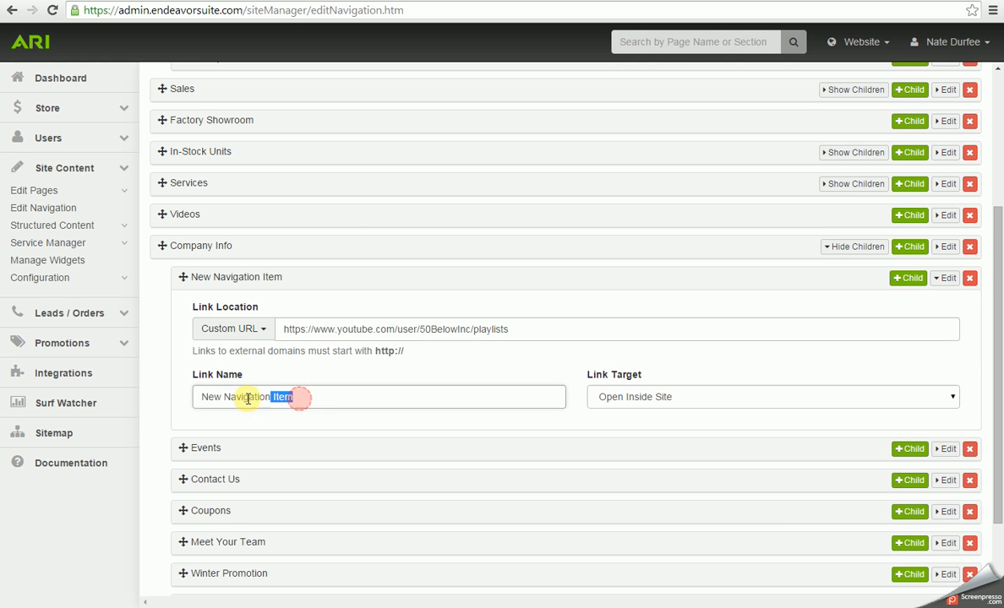
text(Training Videos)
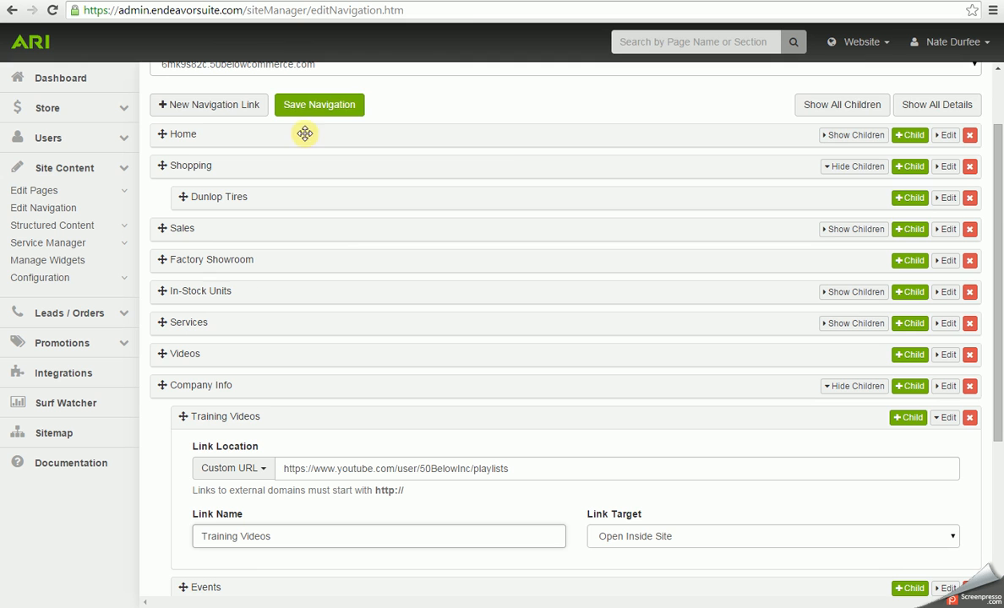
click(860, 42)
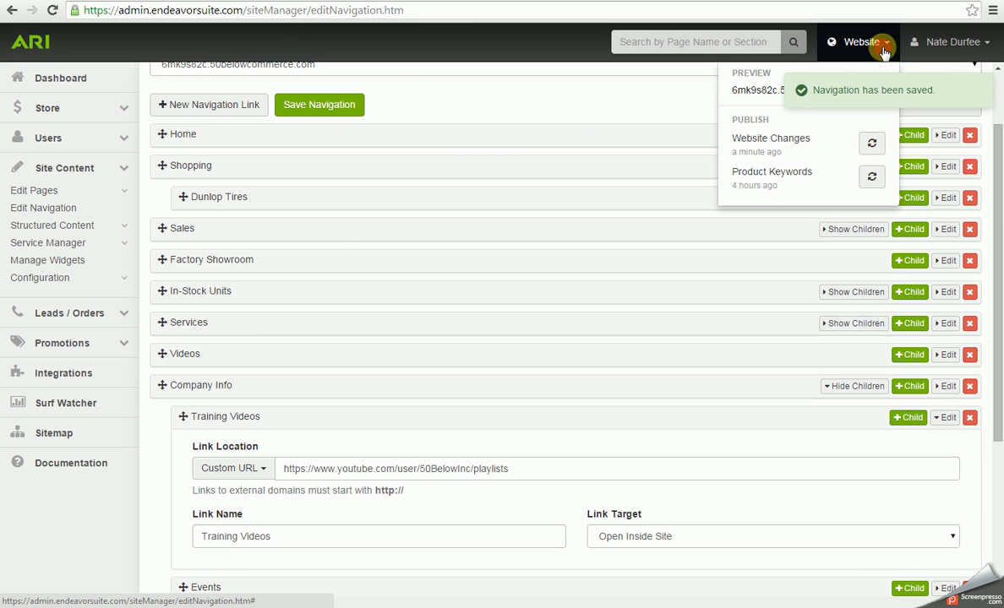
click(872, 143)
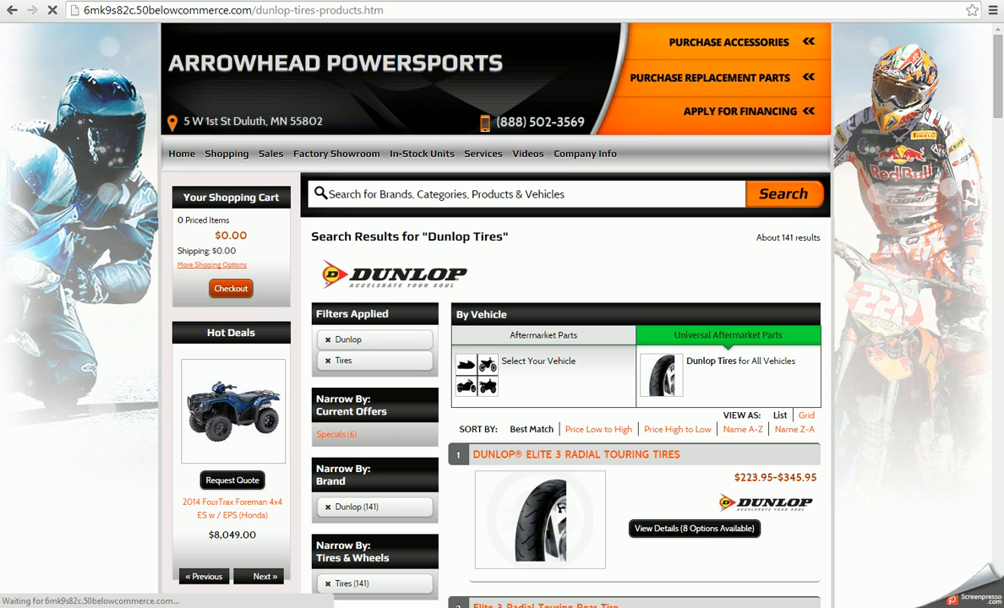
From the home page, pick Training Videos from the Company Info dropdown.
click(180, 153)
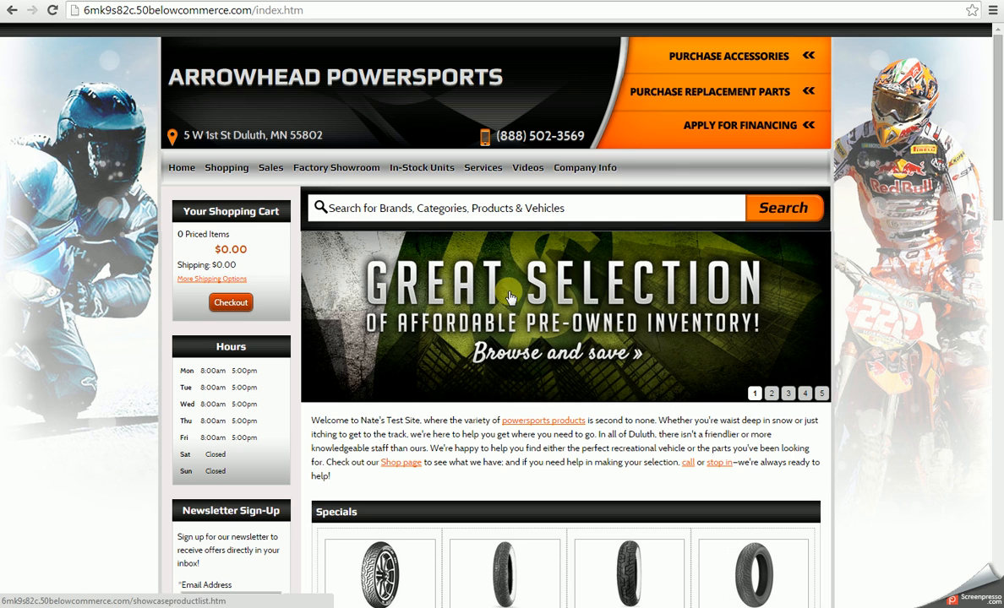
click(584, 167)
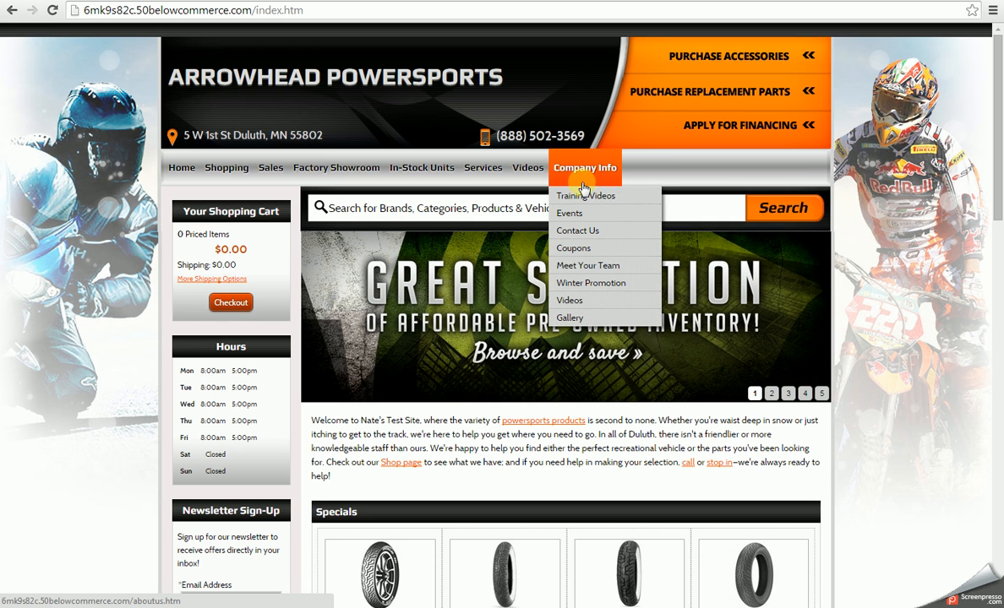
click(586, 196)
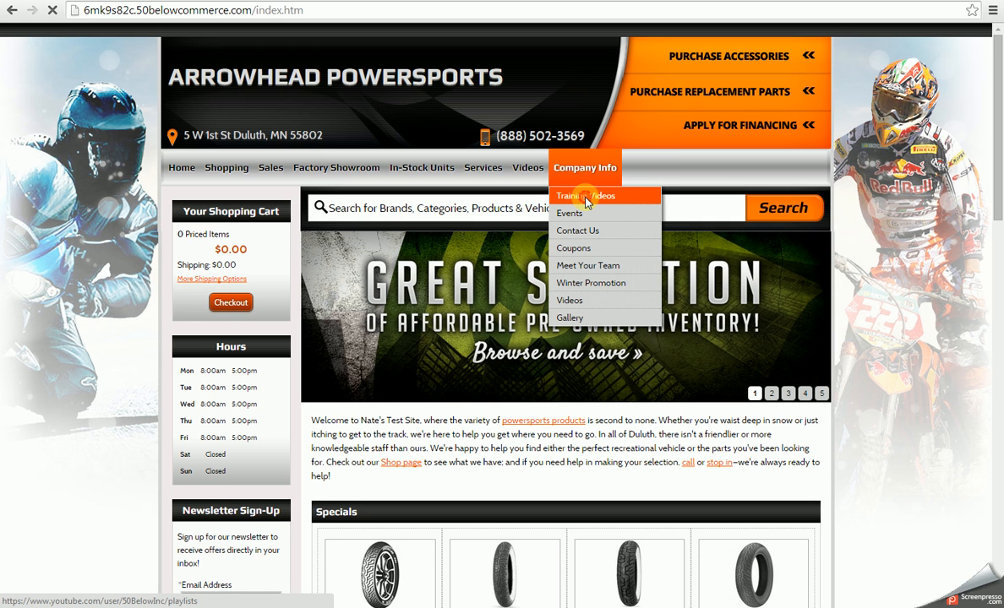
click(584, 195)
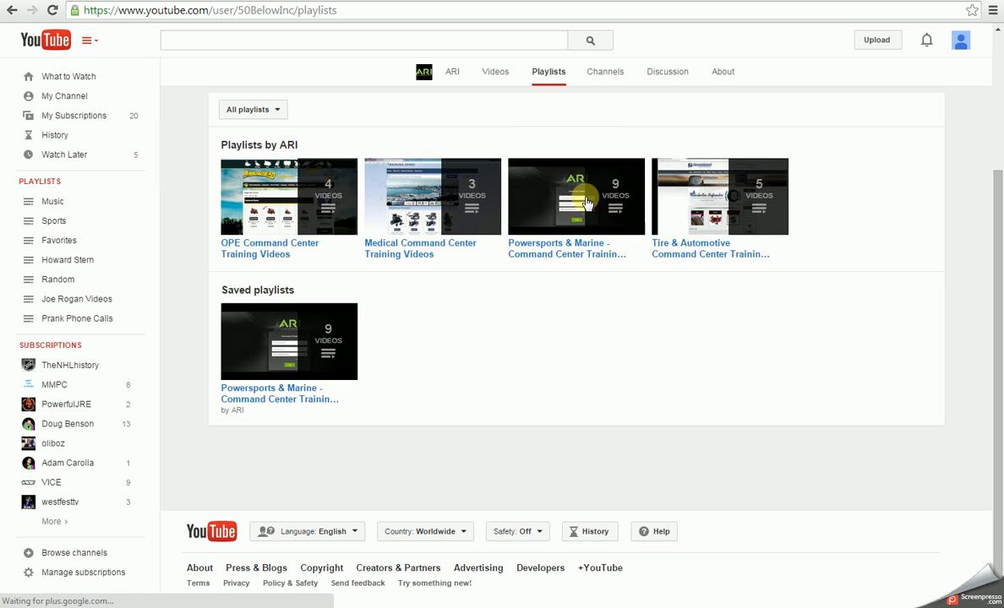
mouse_move(493, 318)
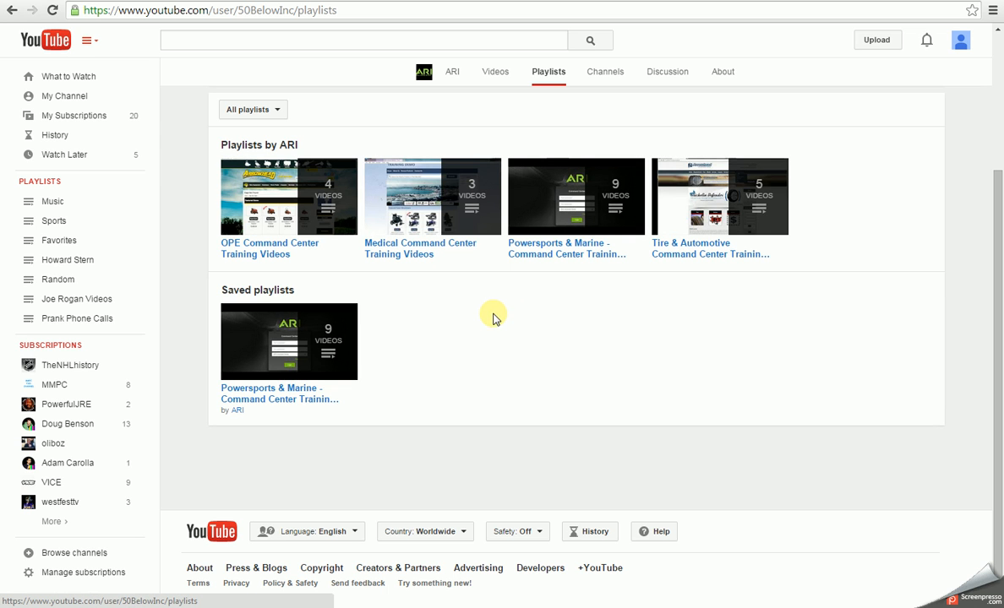
mouse_move(486, 327)
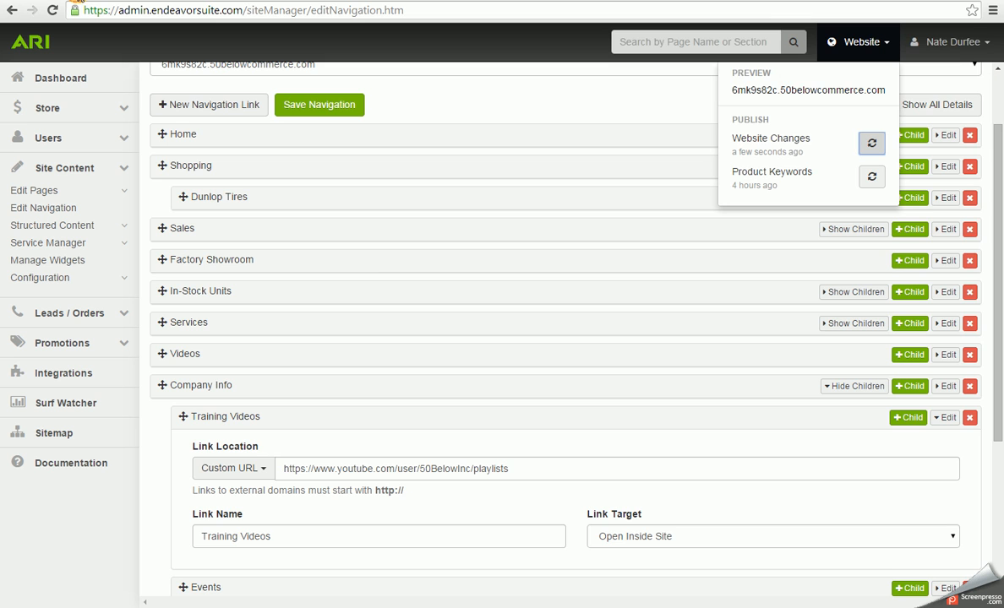
Set Training Videos' link target to Open New Page and save navigation.
scroll(down, 3)
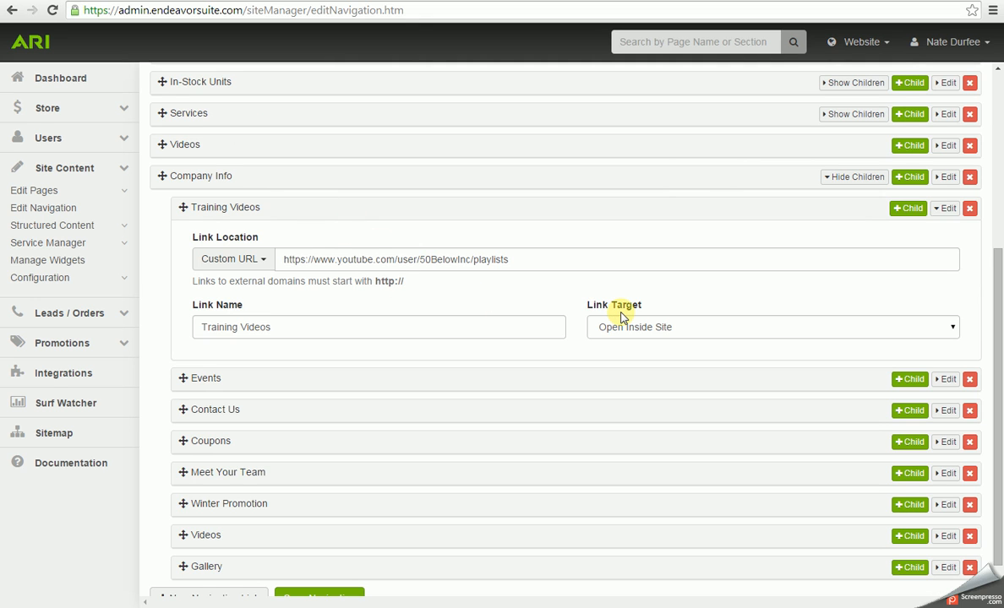
mouse_move(968, 346)
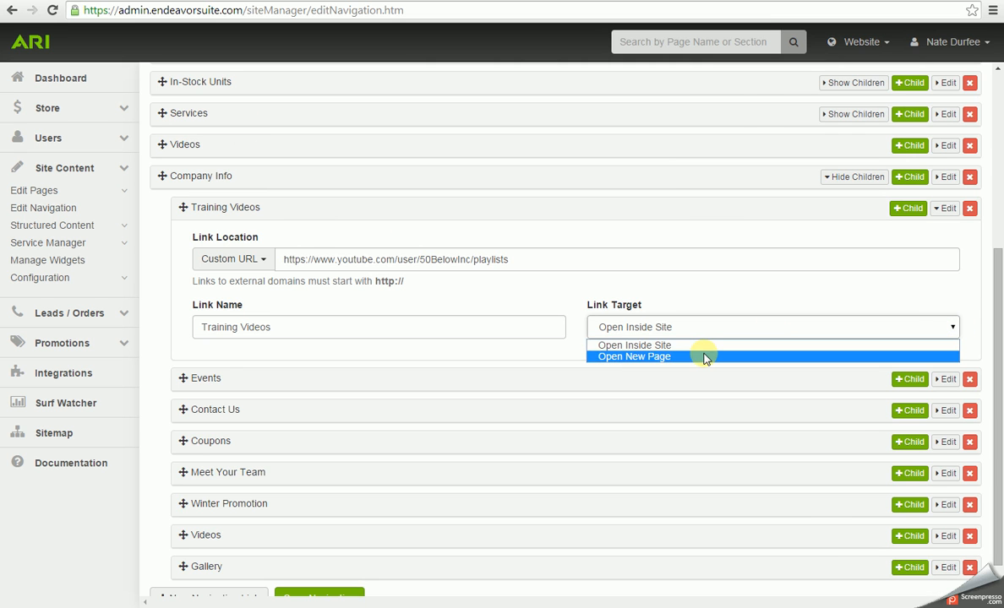
click(635, 355)
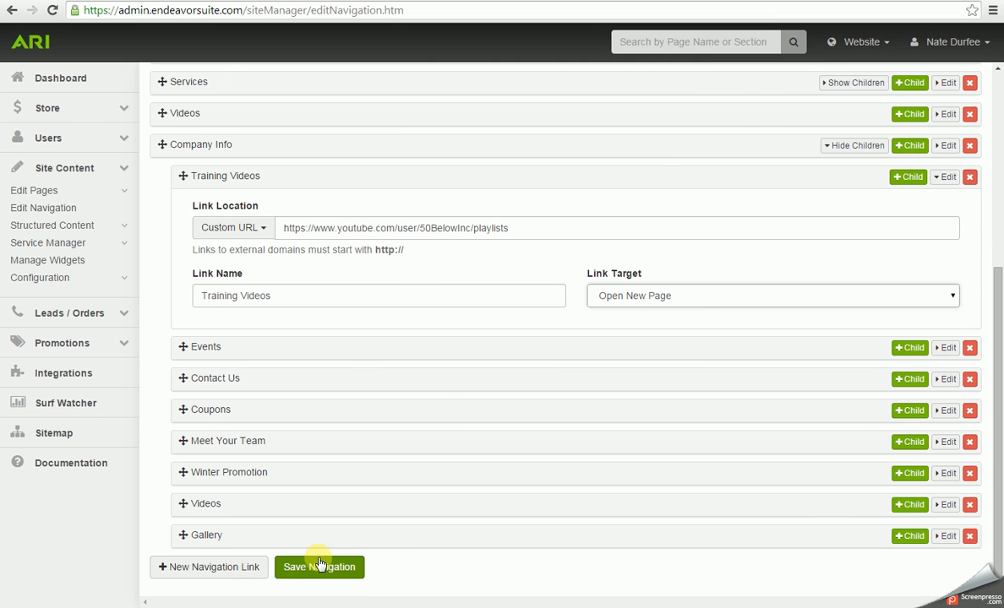
click(318, 567)
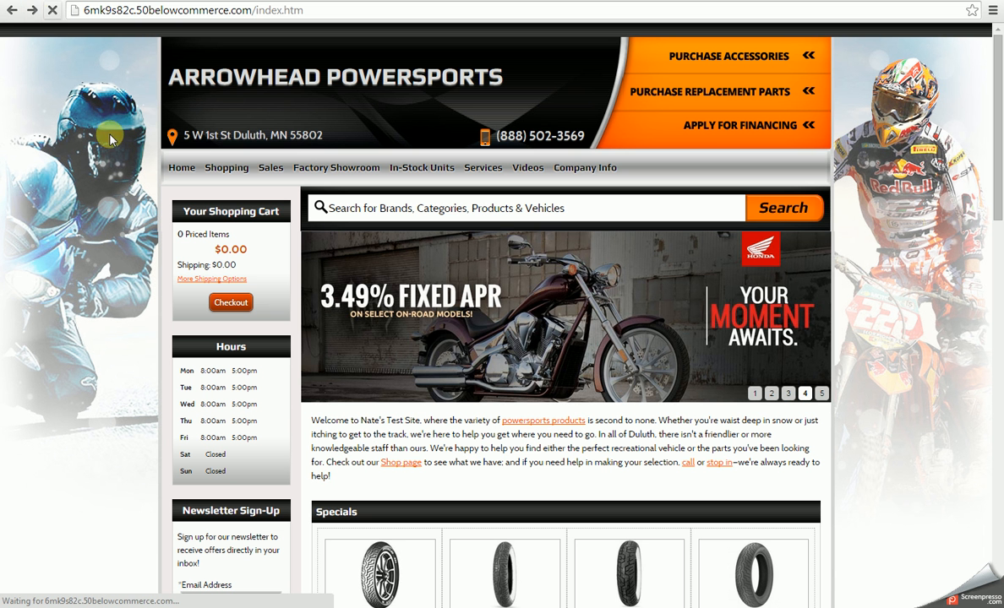
mouse_move(103, 202)
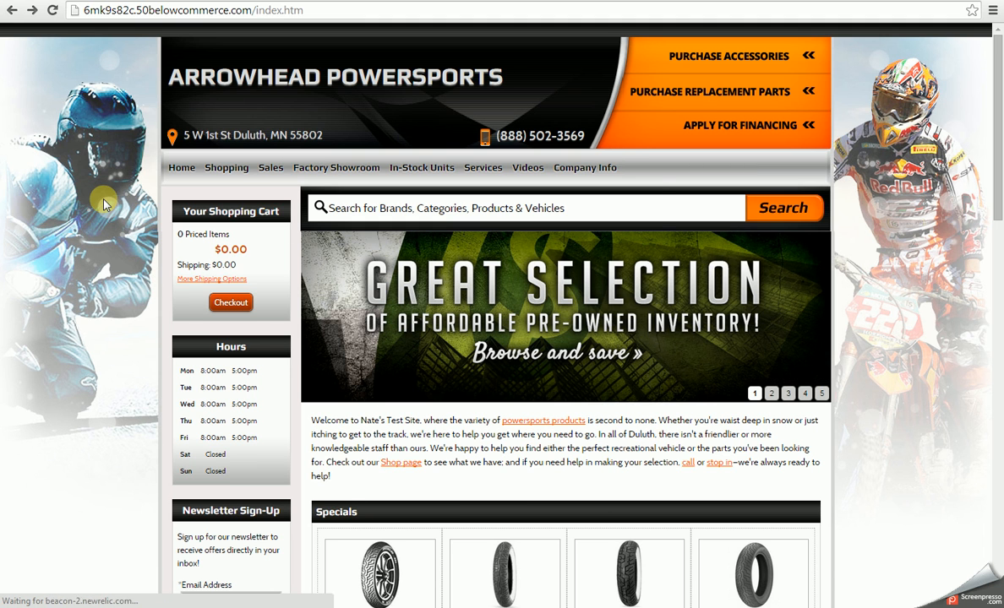
Follow the Training Videos link to ARI's YouTube playlists.
click(585, 167)
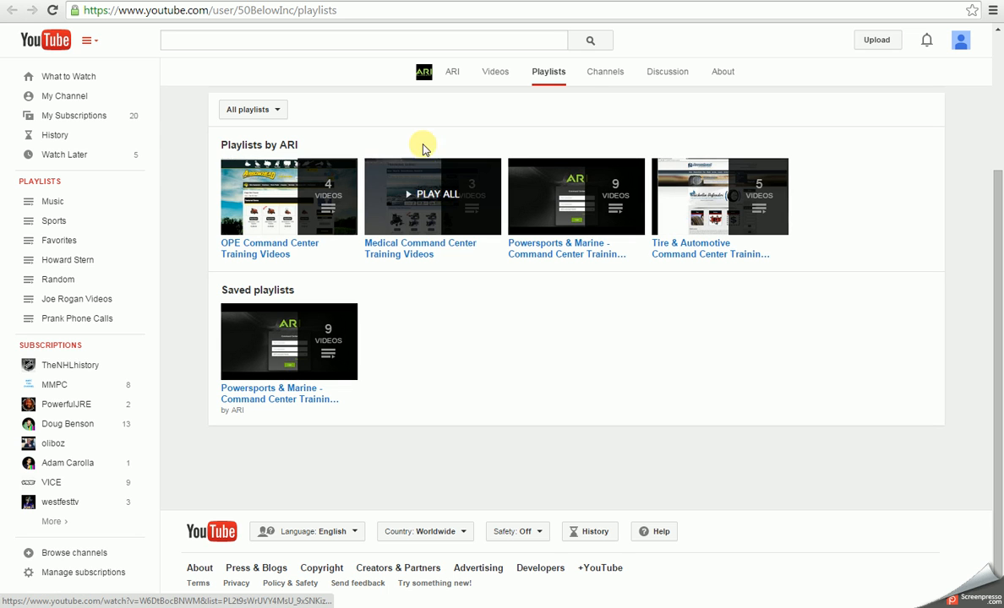
mouse_move(307, 57)
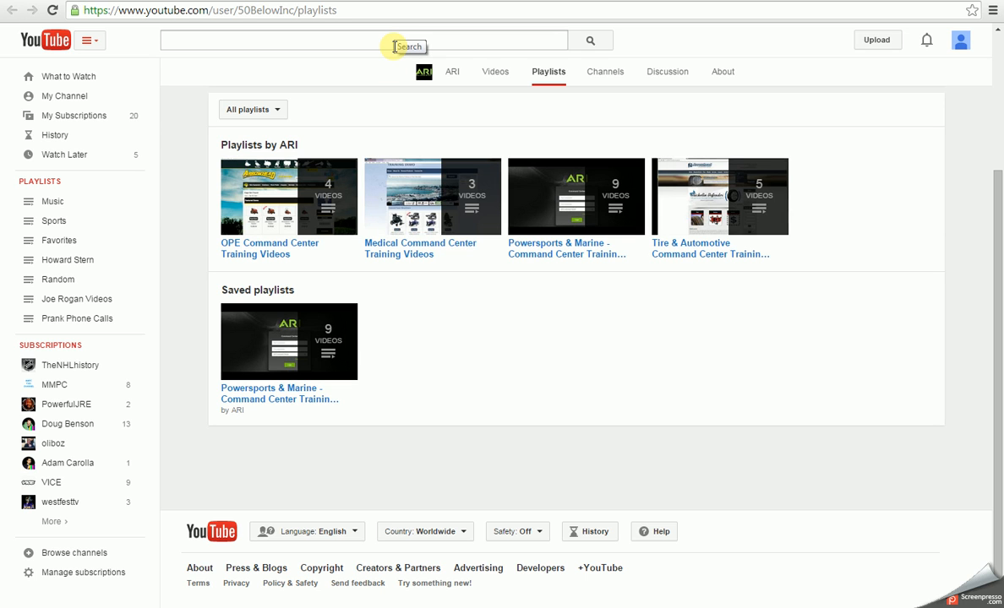
mouse_move(278, 39)
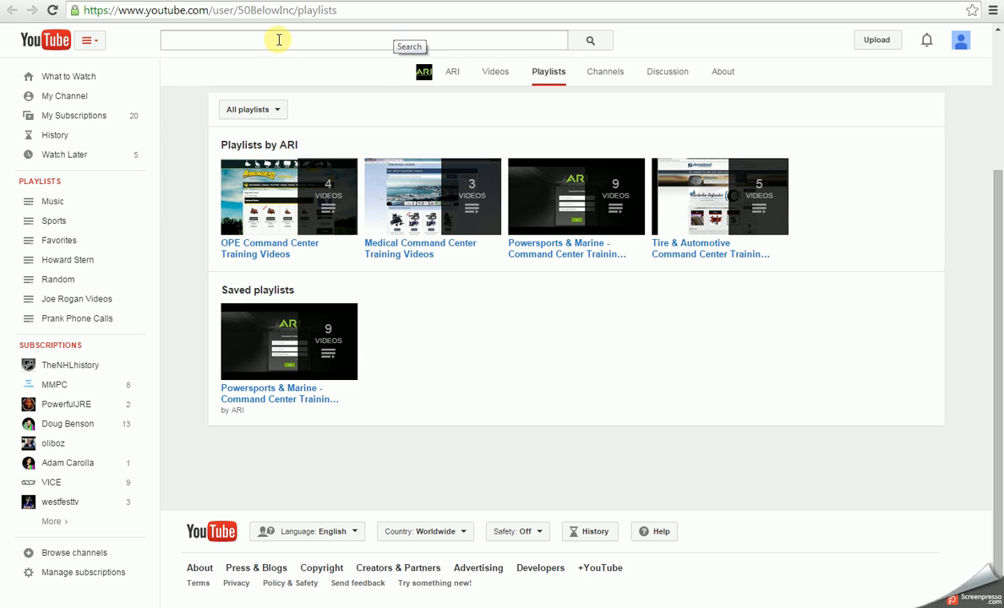
mouse_move(288, 63)
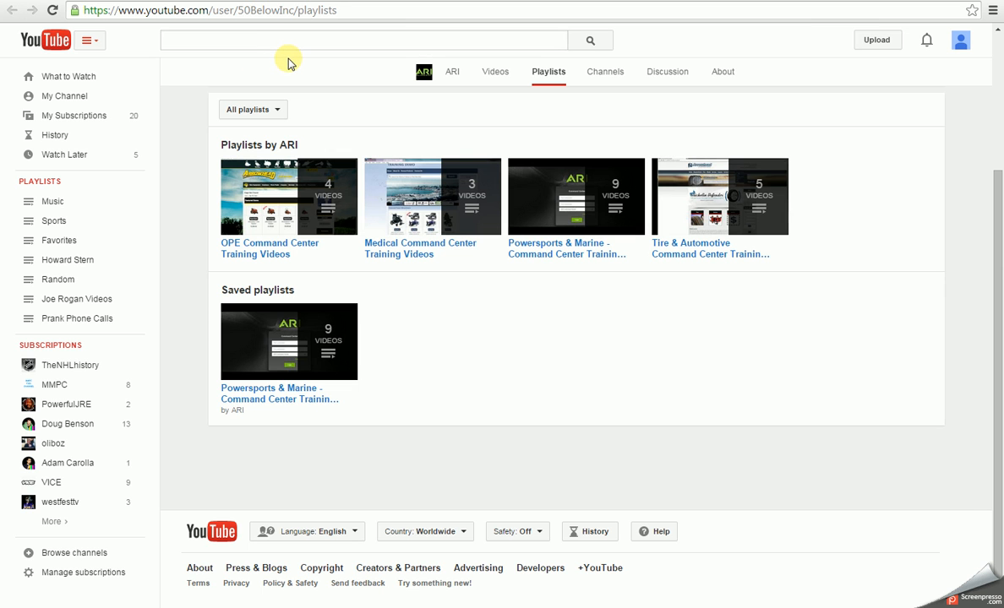